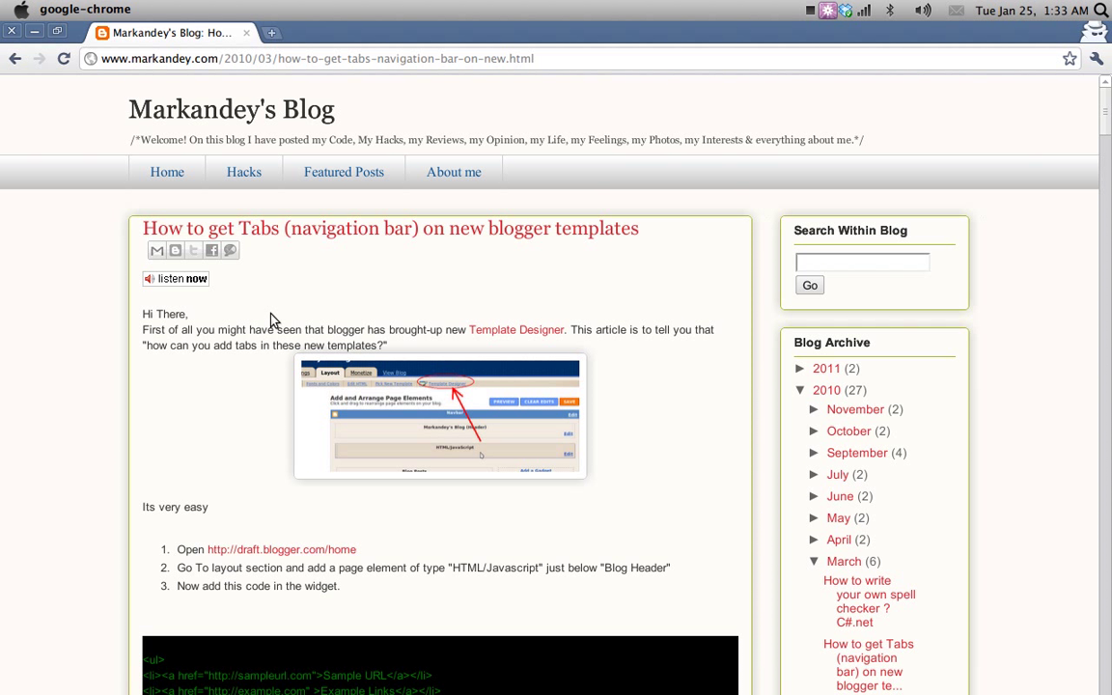
Scroll through the tutorial article and open its draft.blogger.com/home link in a new tab
scroll(down, 3)
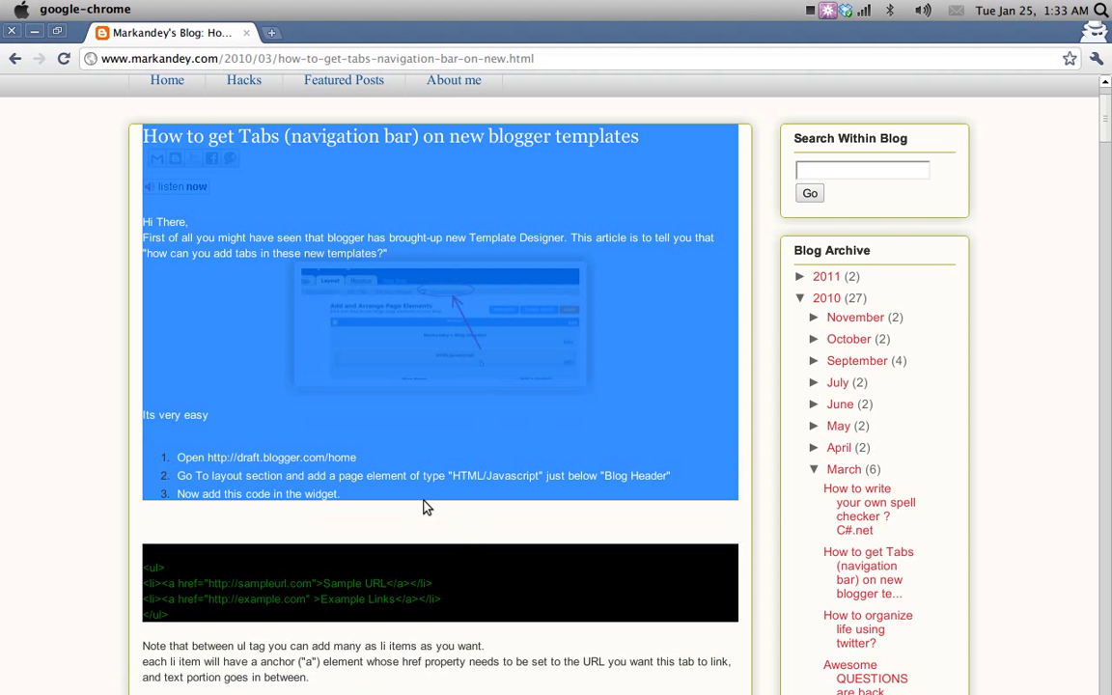
scroll(down, 3)
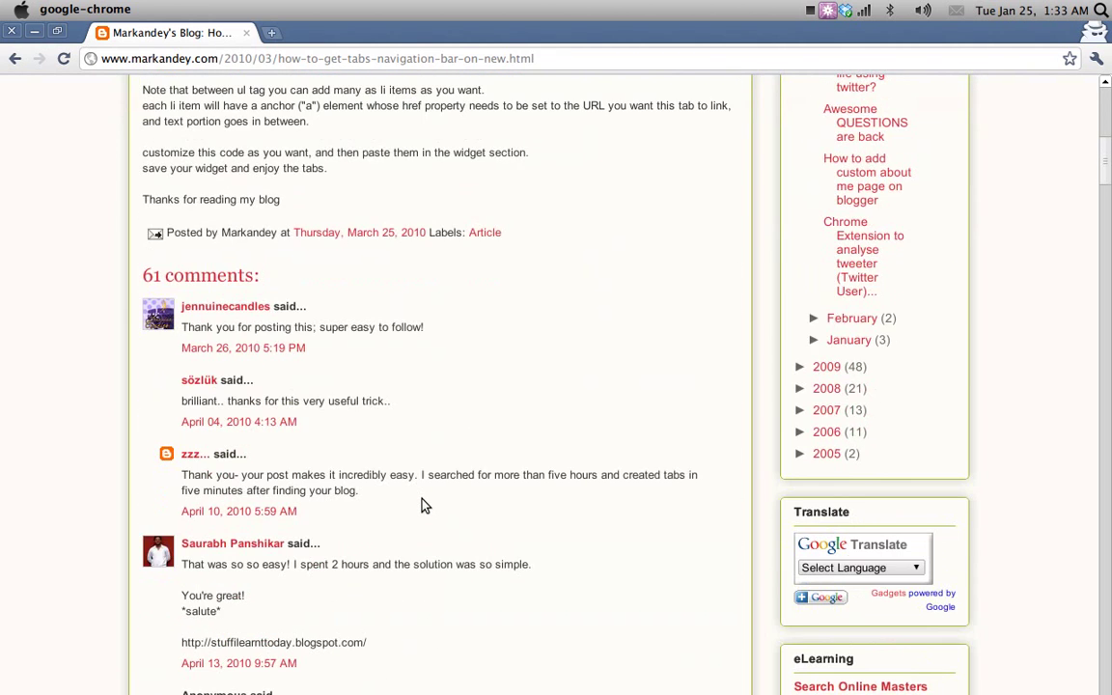
scroll(up, 3)
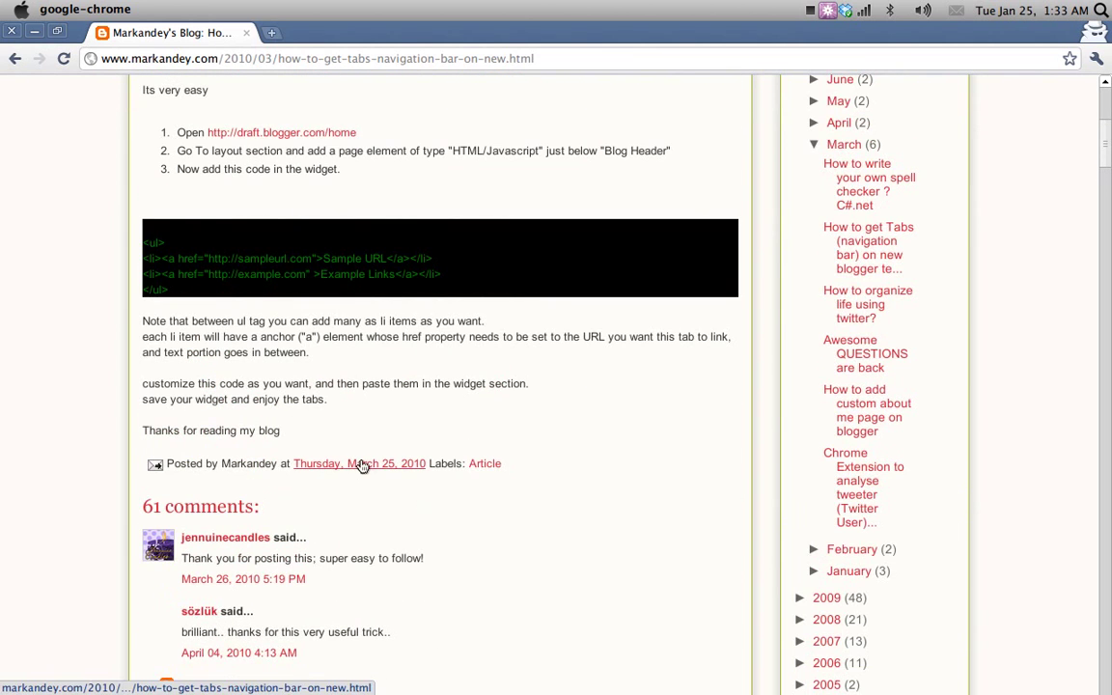
scroll(up, 3)
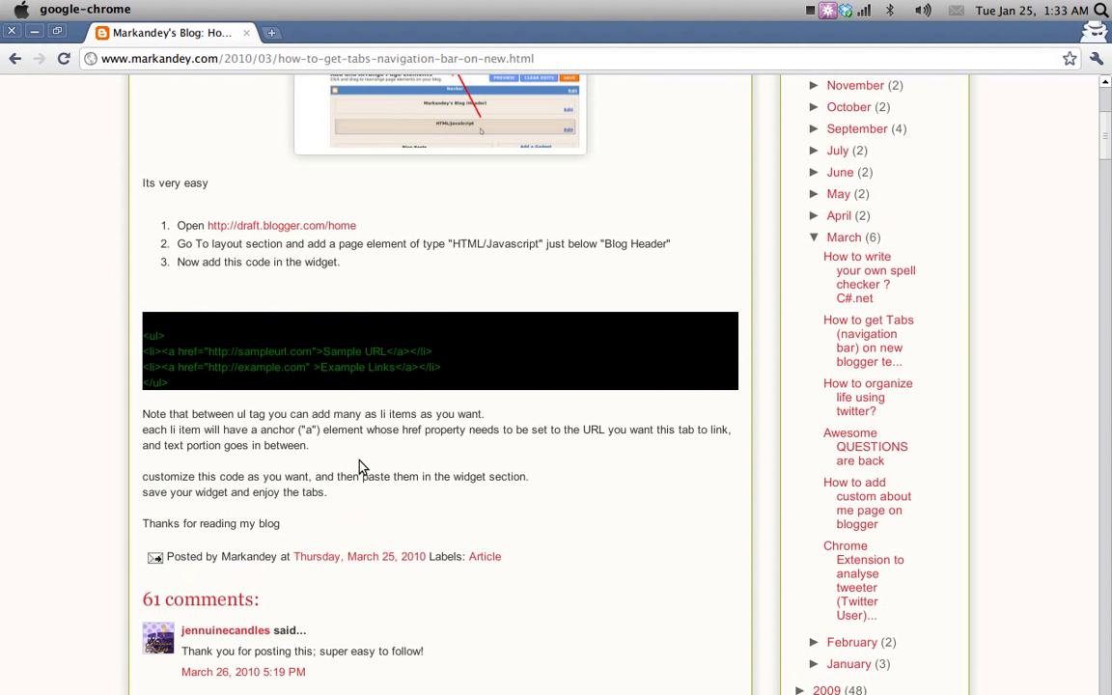
scroll(up, 3)
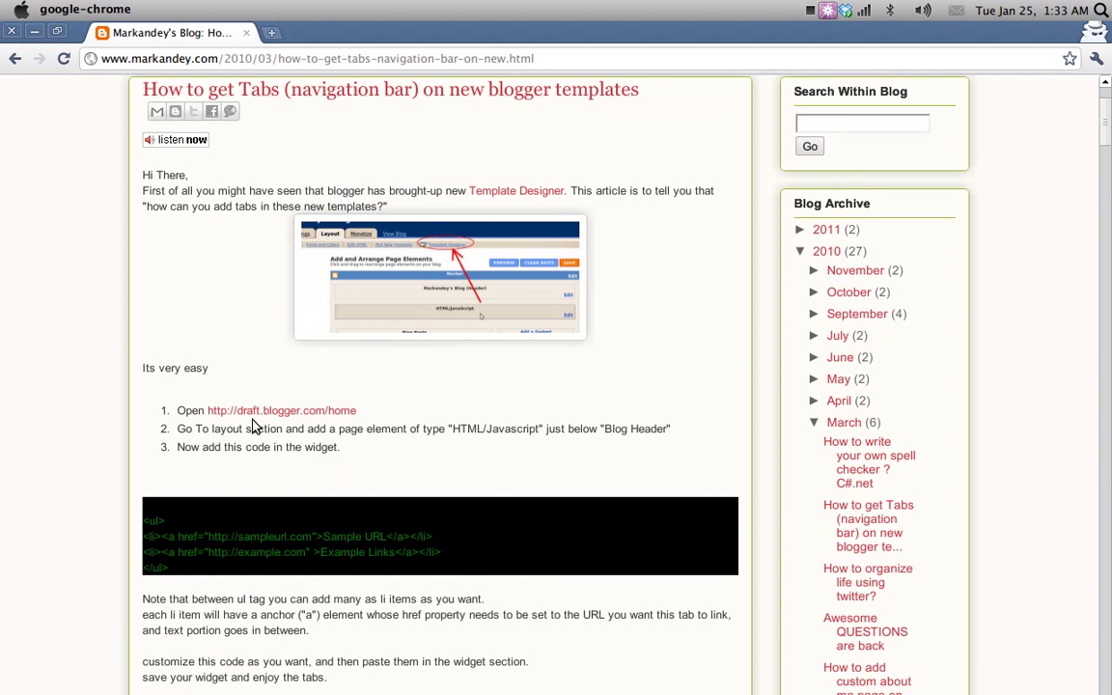
click(282, 409)
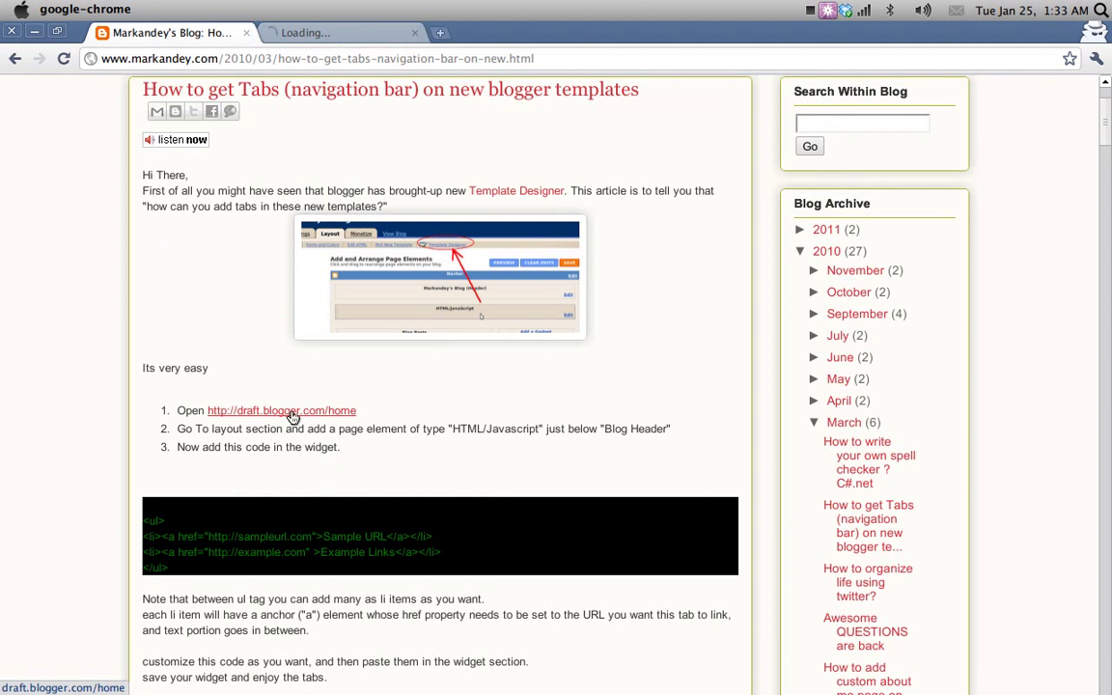
From the Blogger dashboard, open the Design/Edit Layout view of My Blog With Tabs, checking the tutorial's step
click(282, 410)
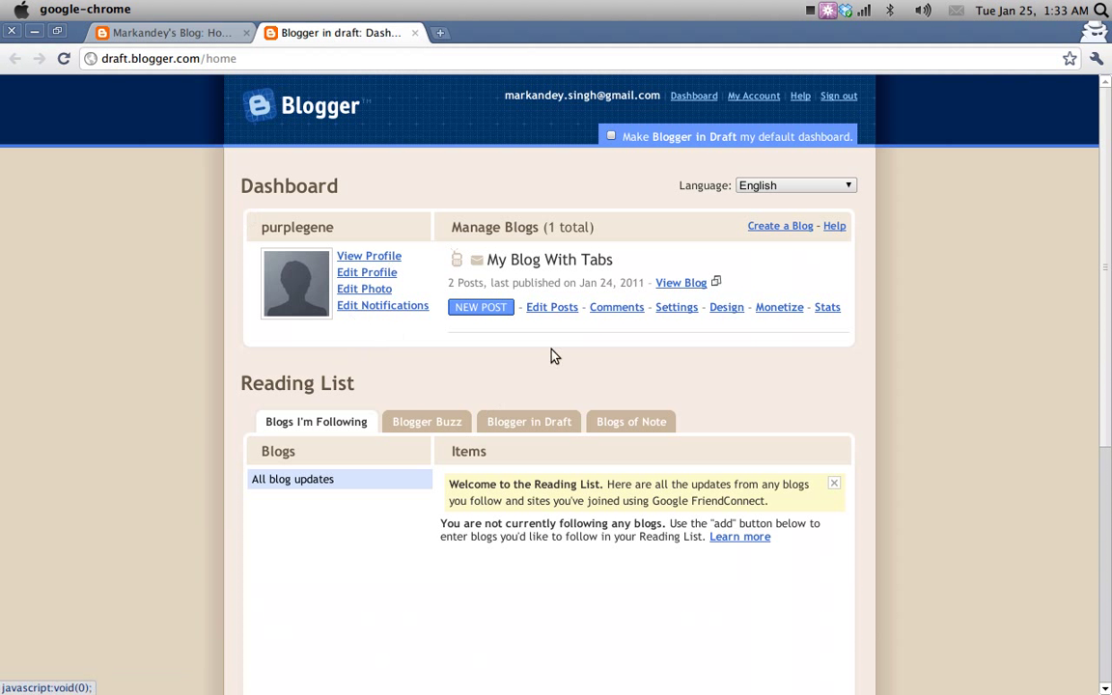
mouse_move(647, 382)
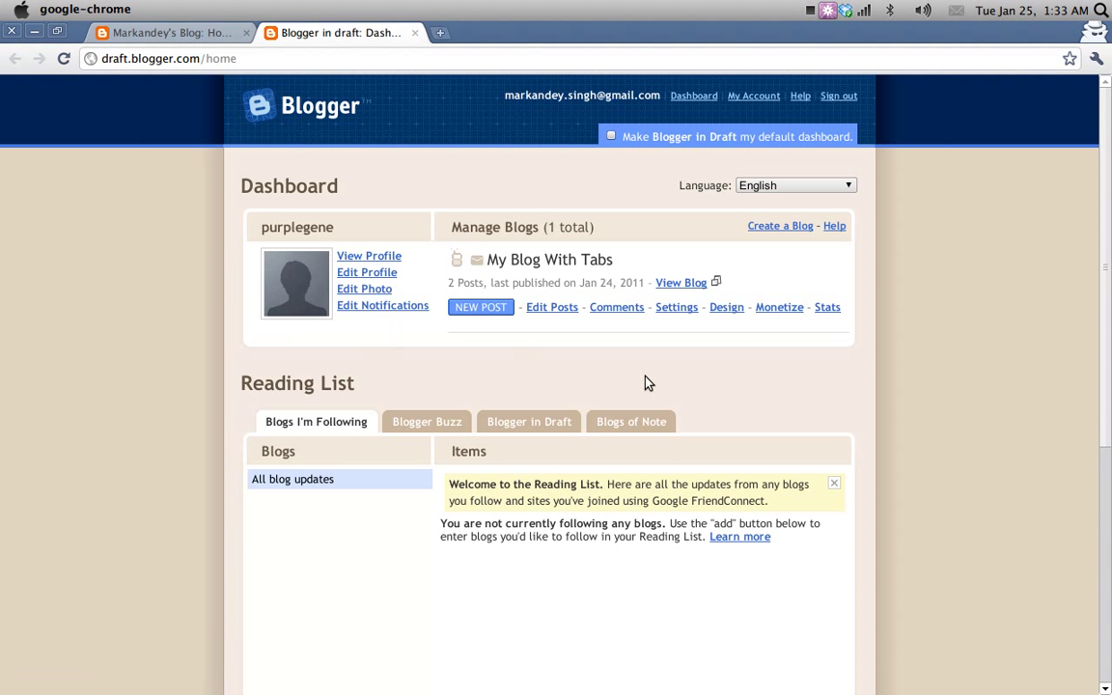
mouse_move(685, 353)
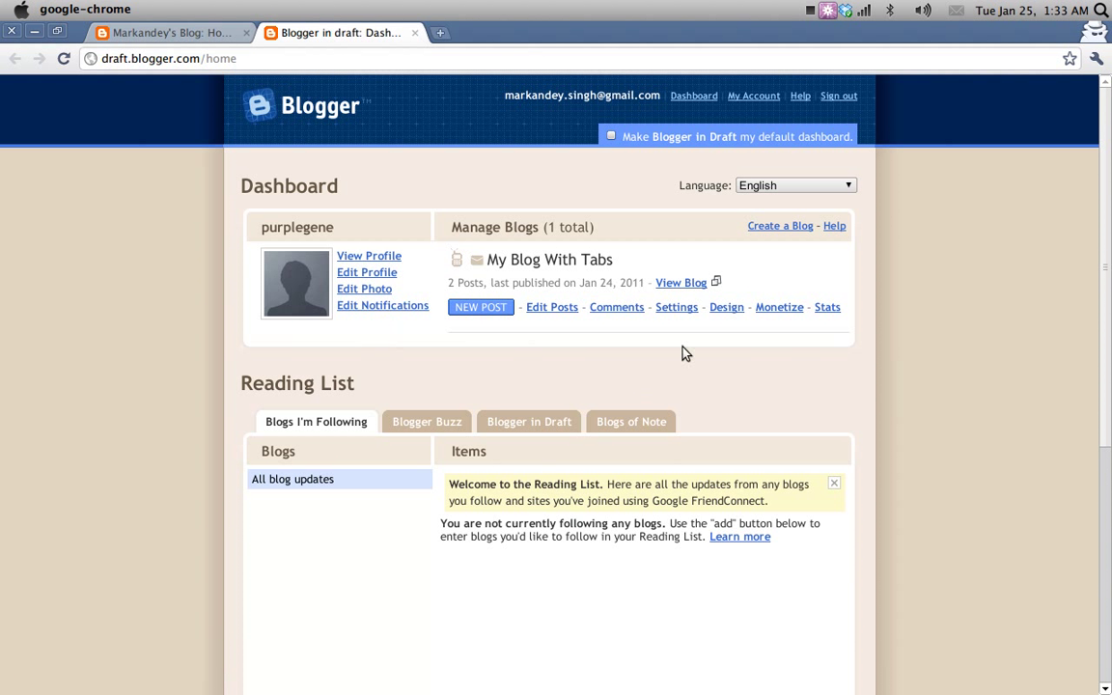
click(727, 307)
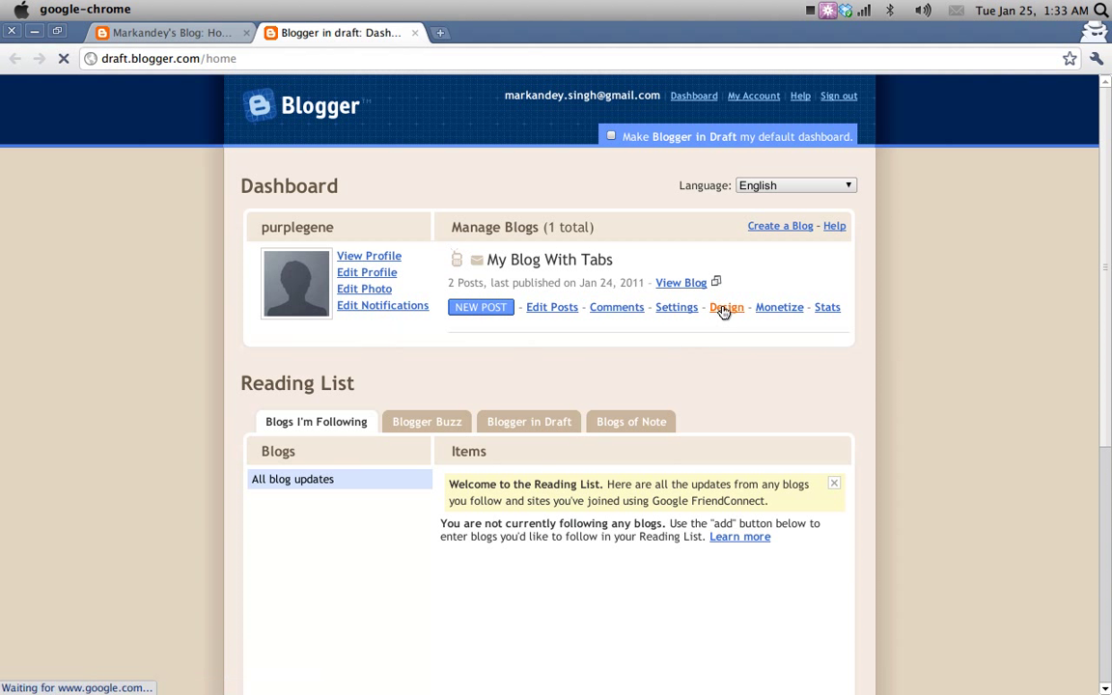
click(726, 307)
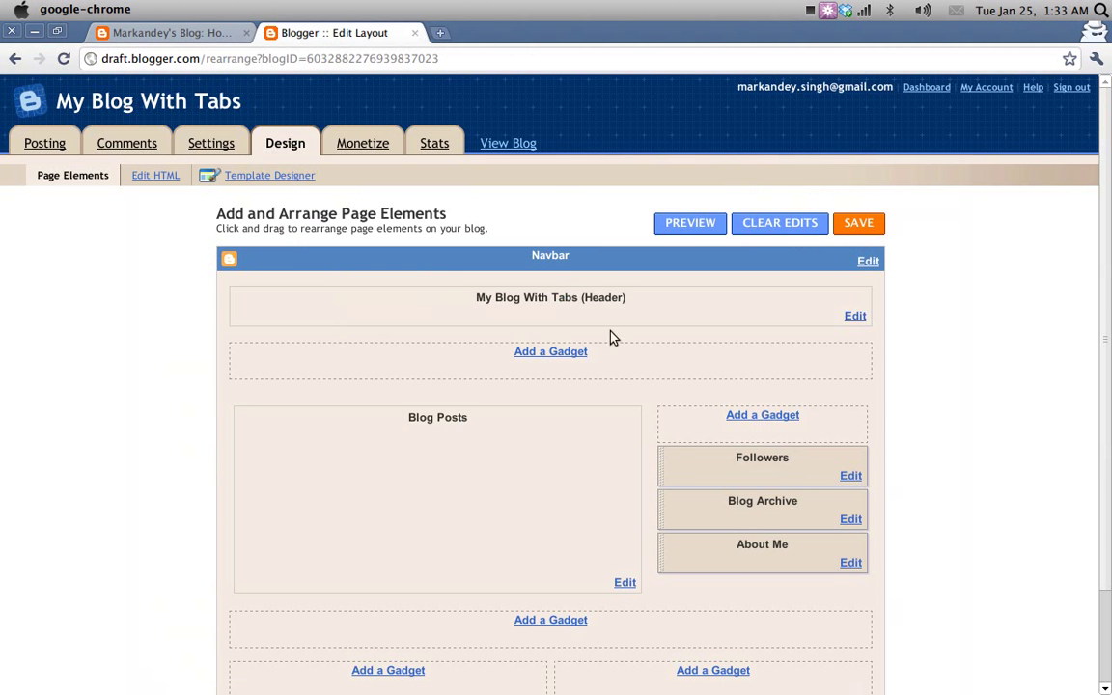
click(170, 31)
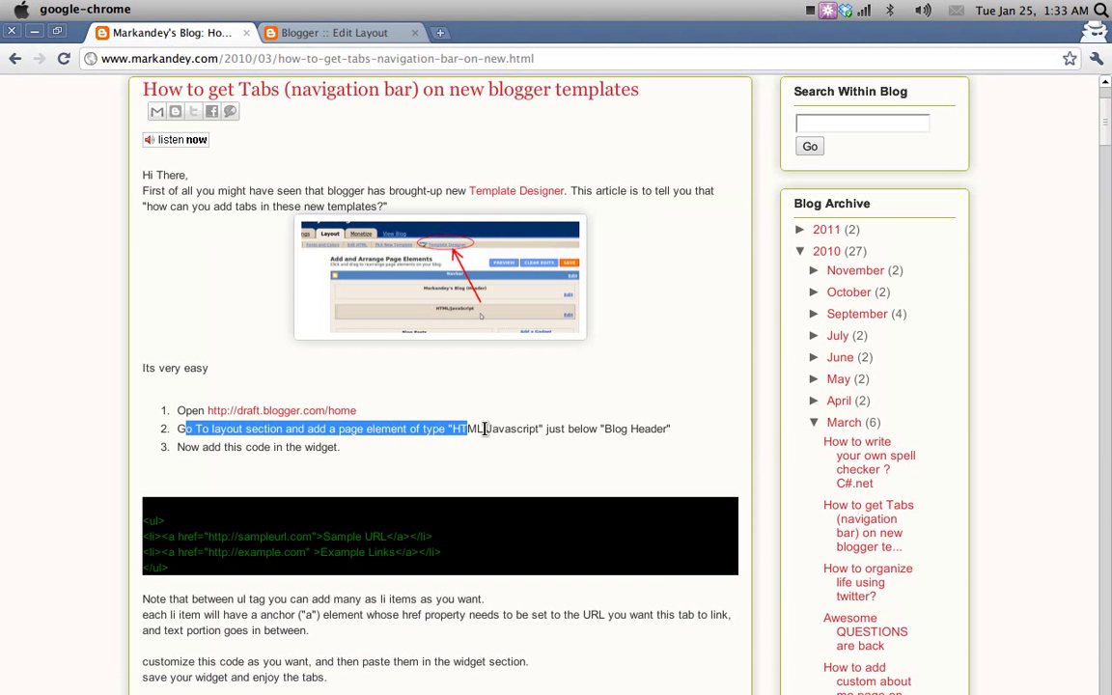
click(332, 31)
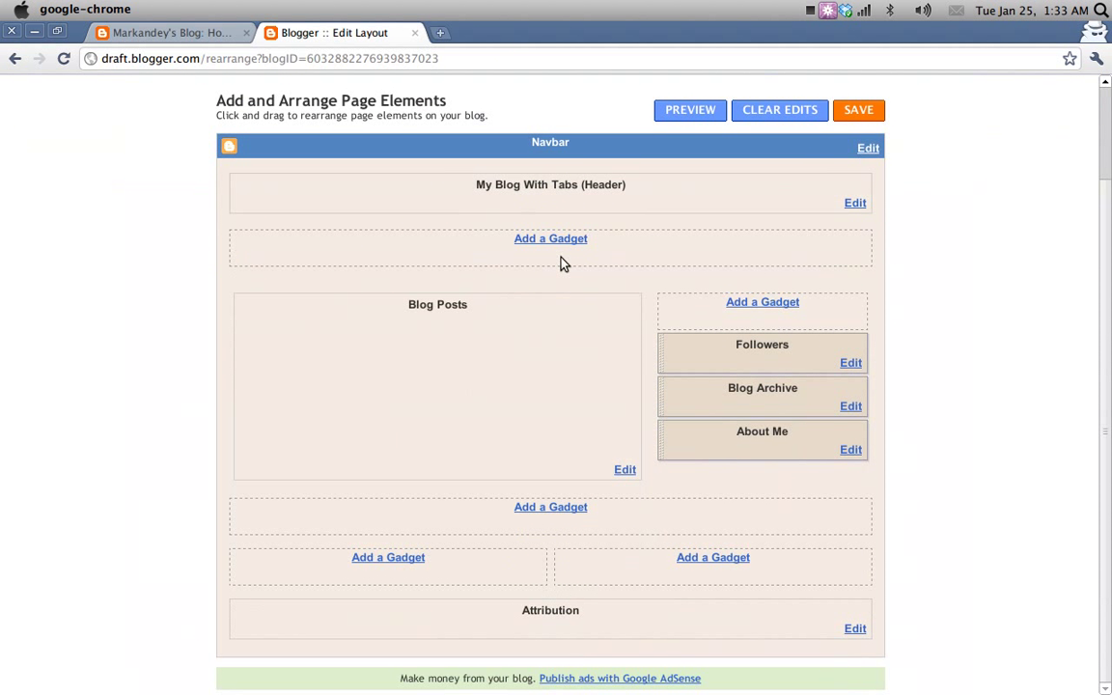
Add a gadget in the slot below the header and choose HTML/JavaScript from the list
click(550, 240)
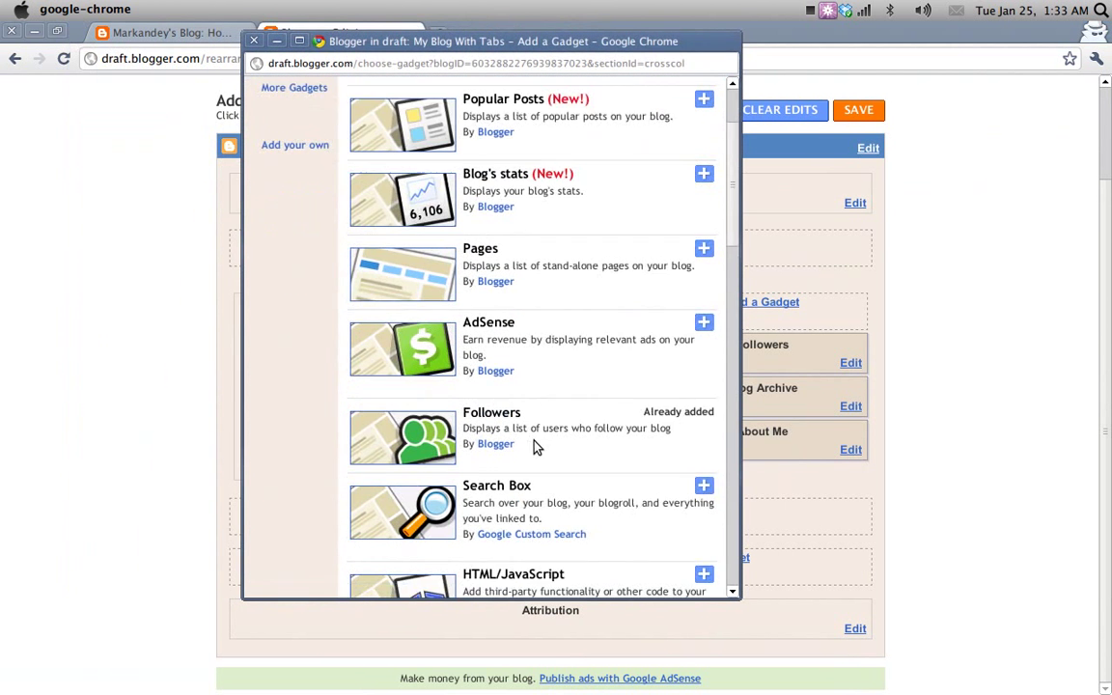
scroll(down, 3)
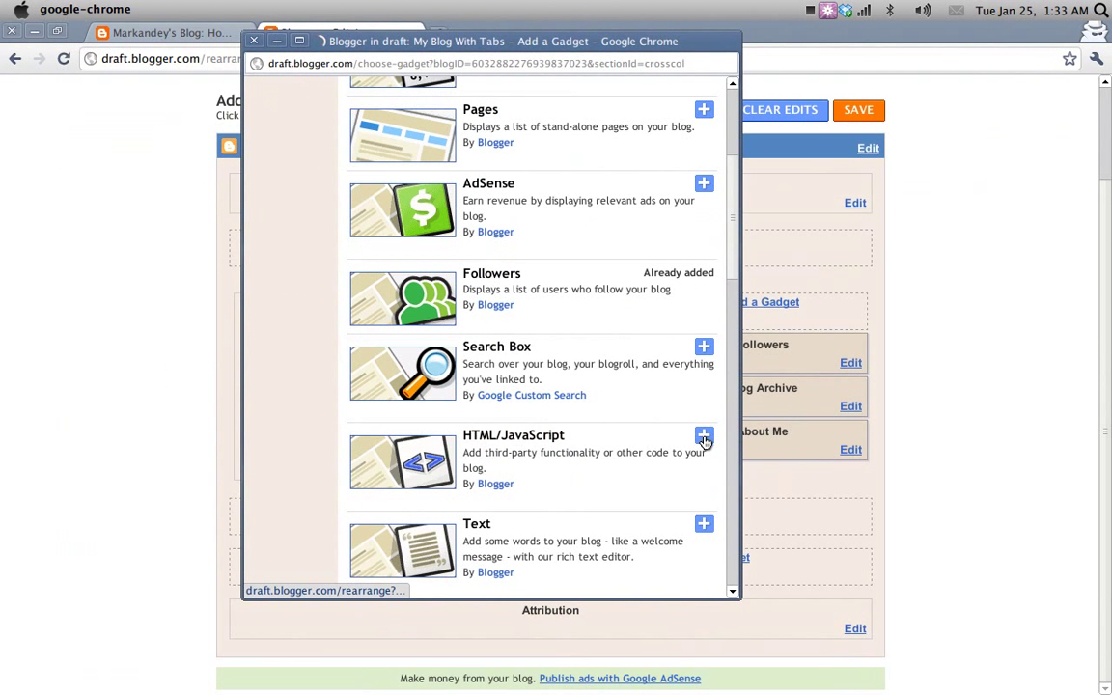
click(703, 436)
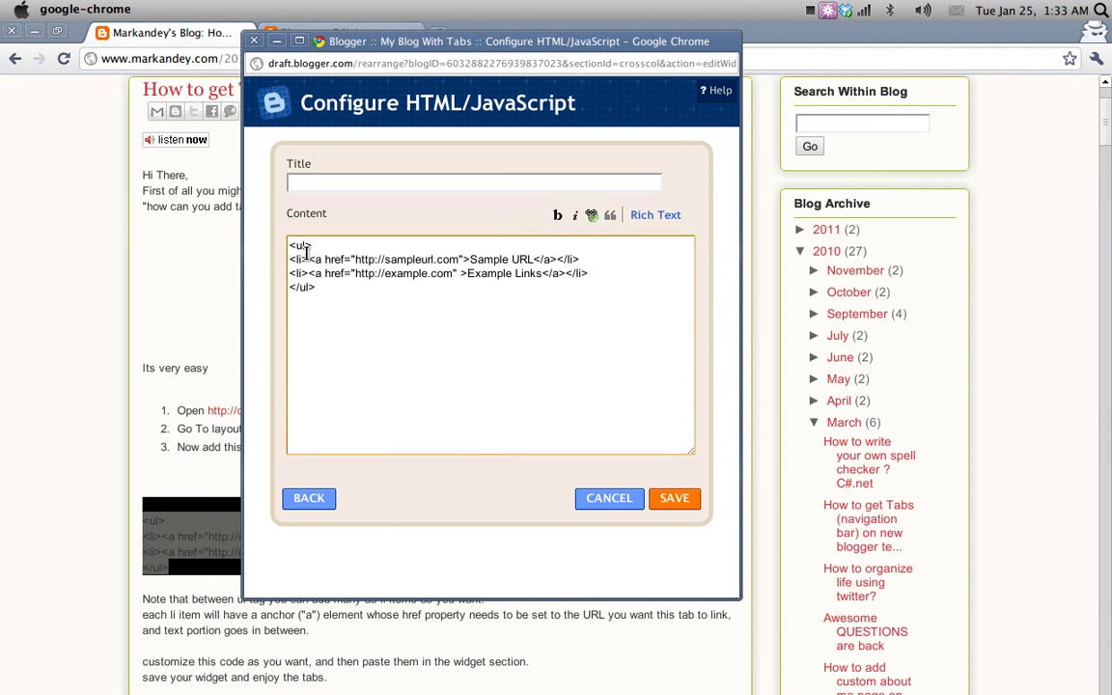
Rewrite the second tab as 'Twitter' linking to twitter.com/markandey and save the gadget
key(ctrl+a)
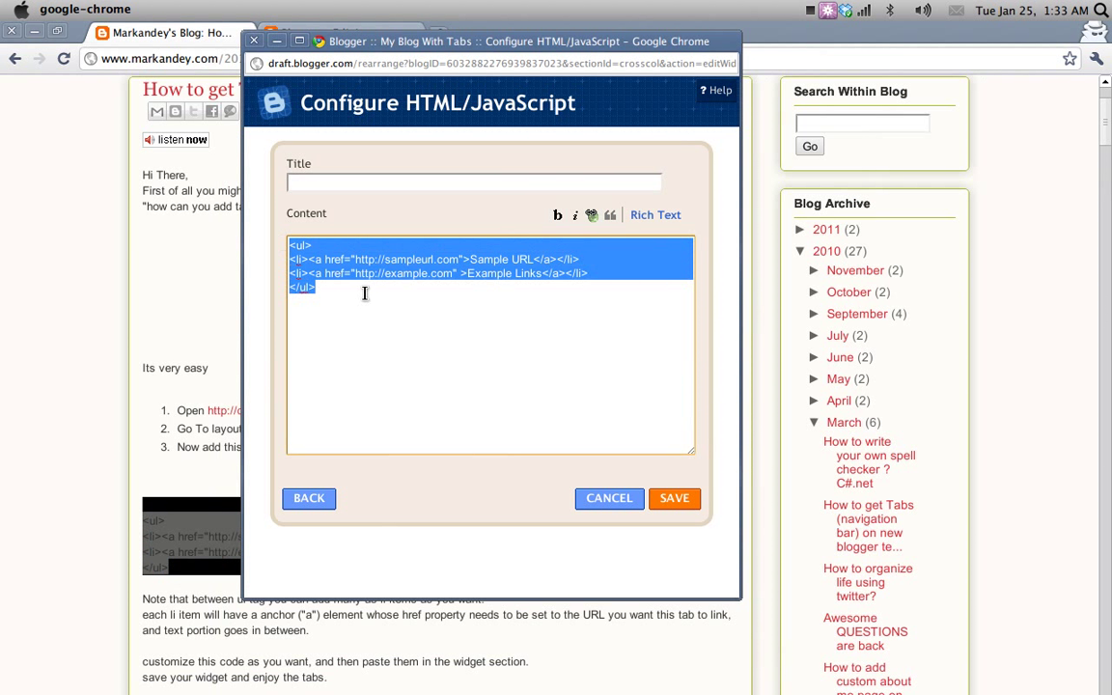
click(448, 259)
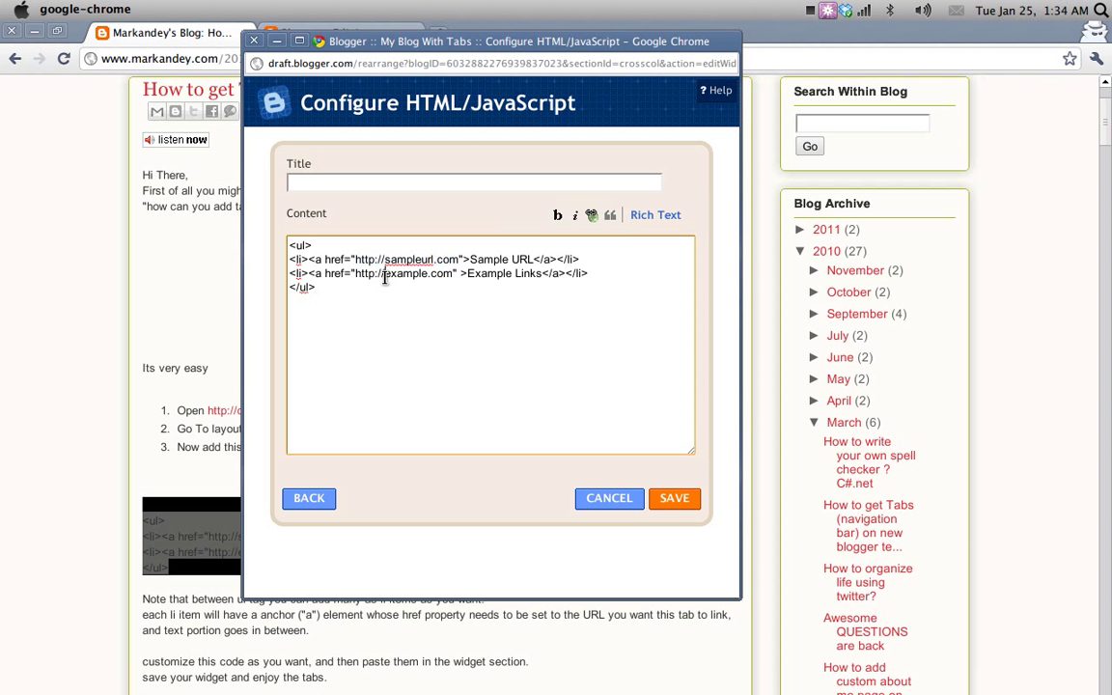
double_click(490, 274)
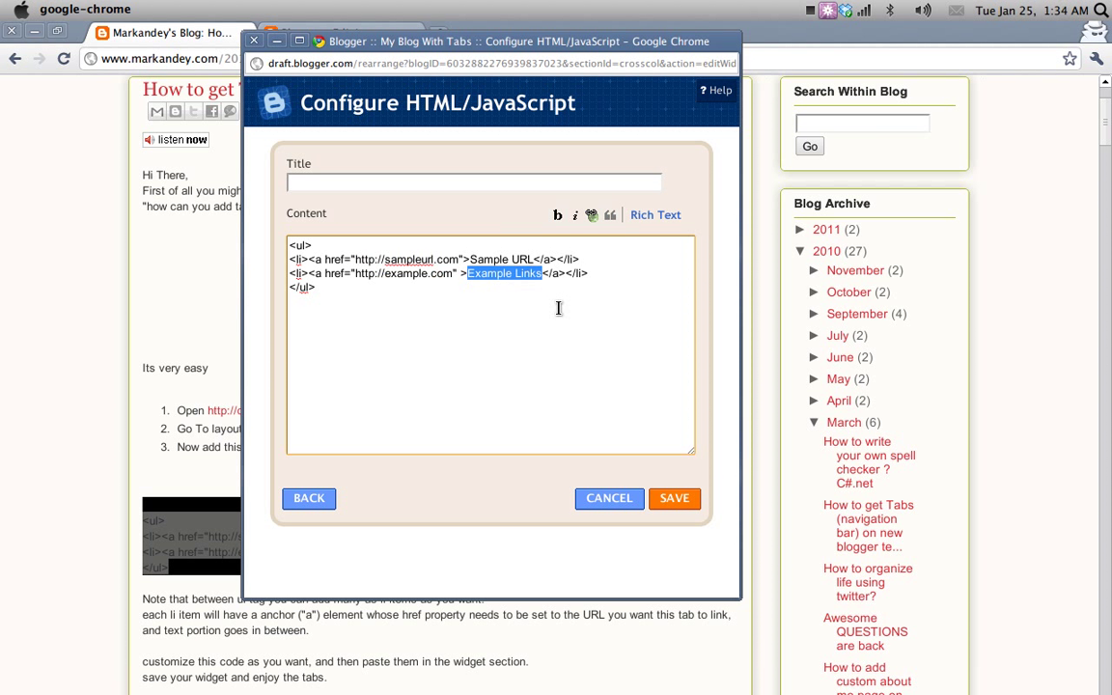
text(Twitter)
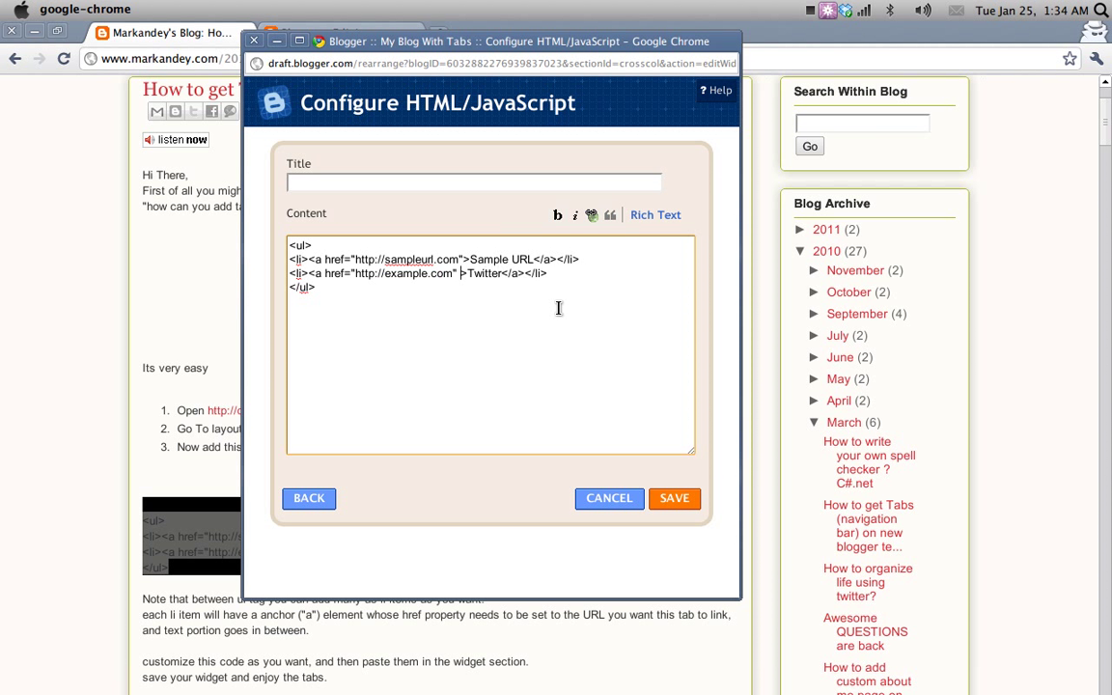
double_click(417, 274)
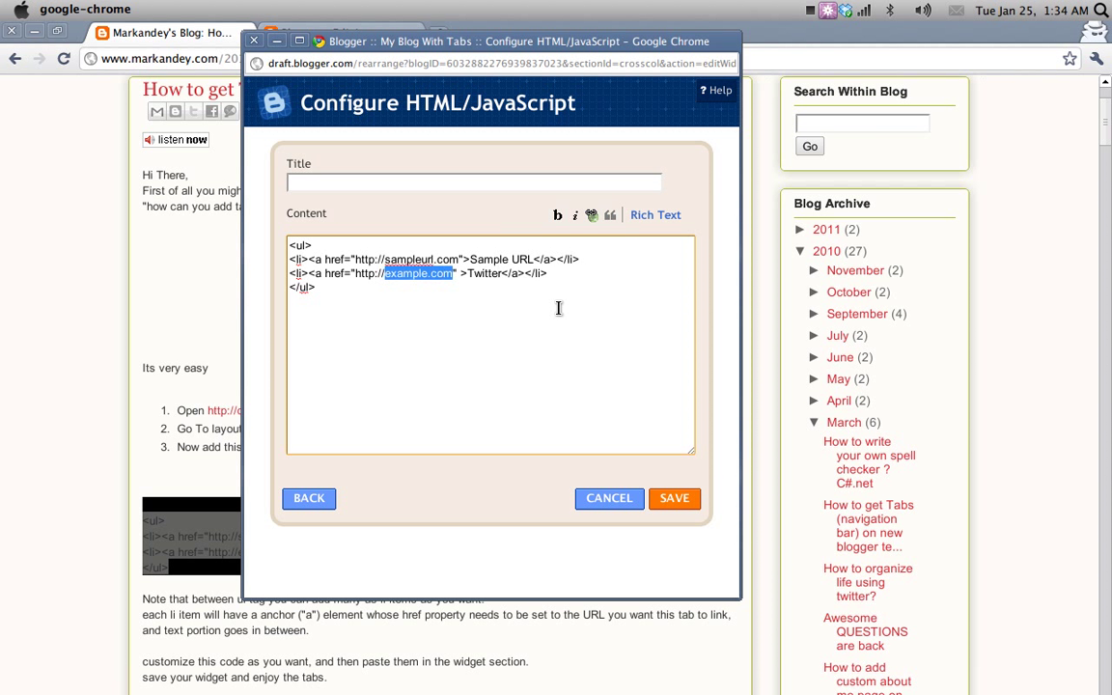
text(tw)
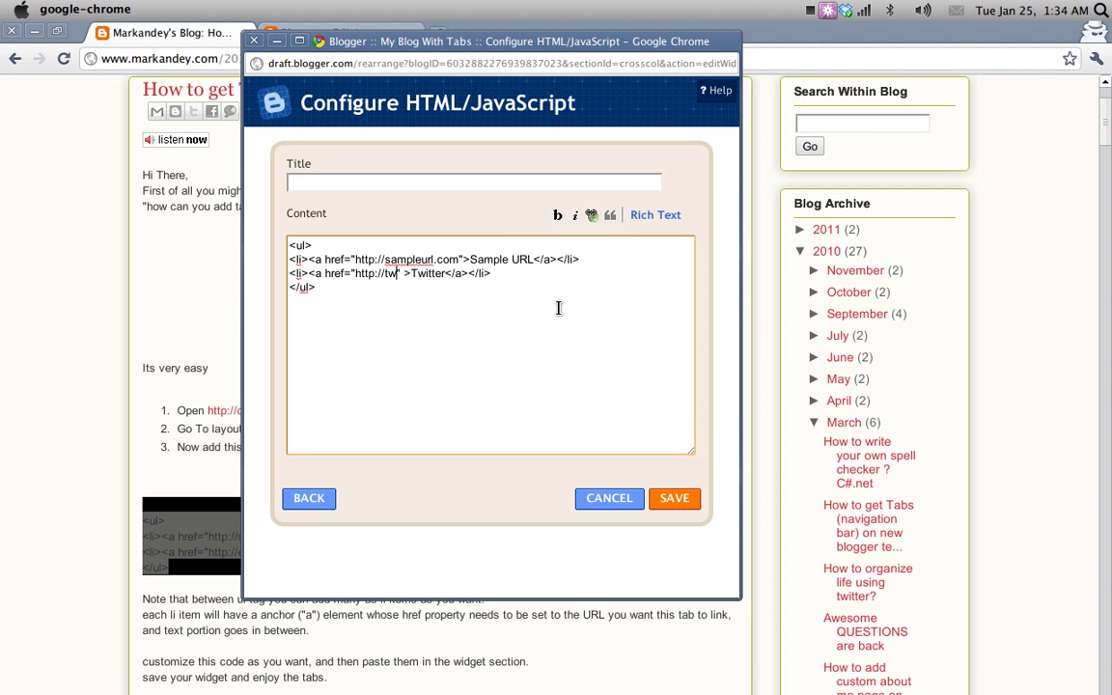
text(itter.com/markandey)
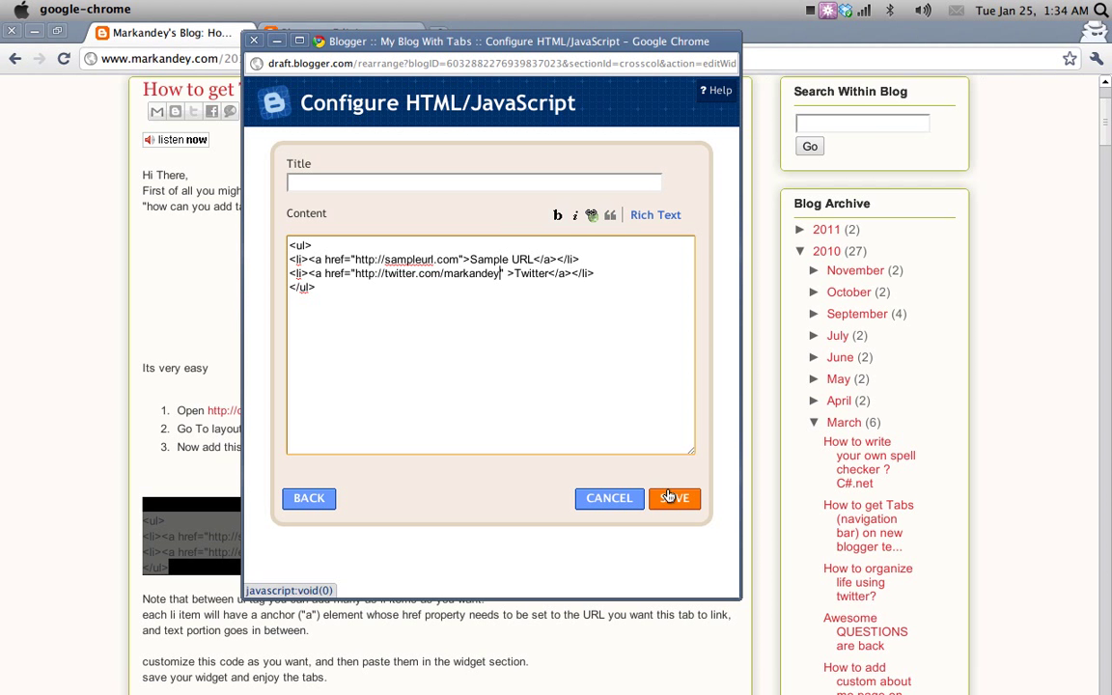
click(674, 499)
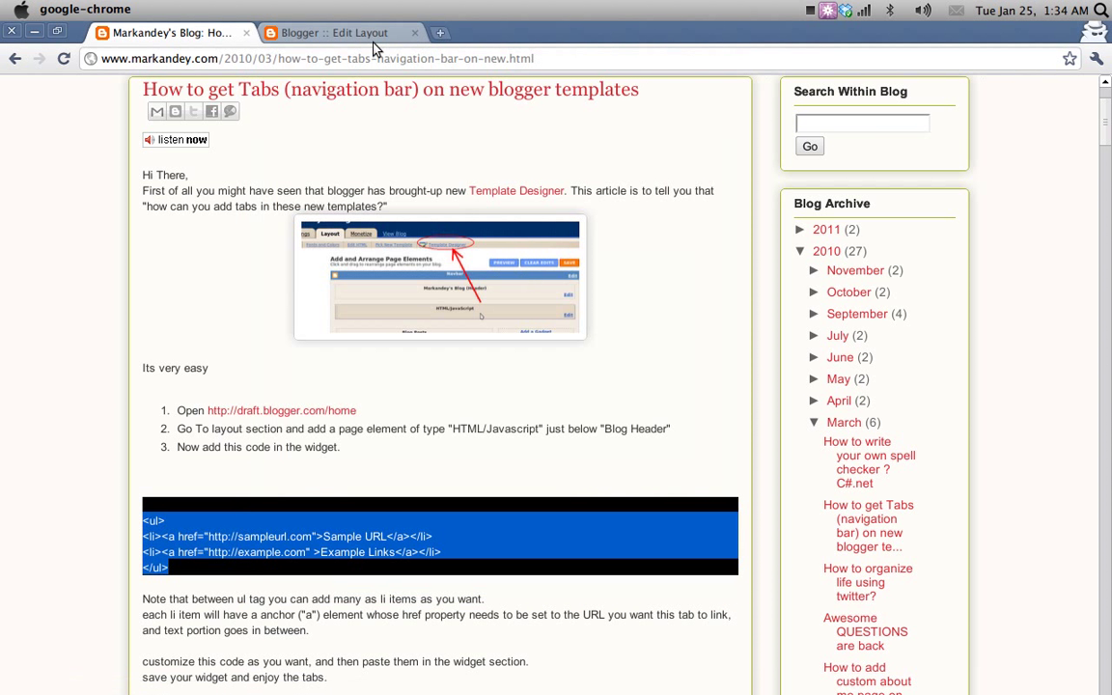
View the live blog, test the Twitter tab to twitter.com/markandey, then test the Sample URL tab
click(344, 31)
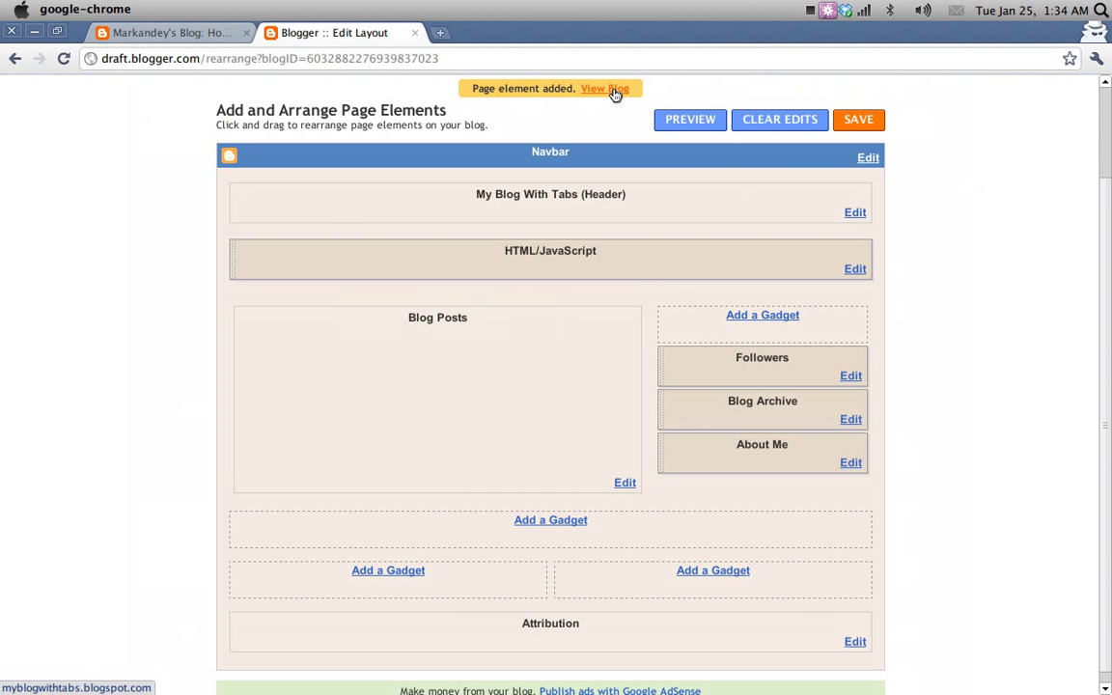
click(607, 89)
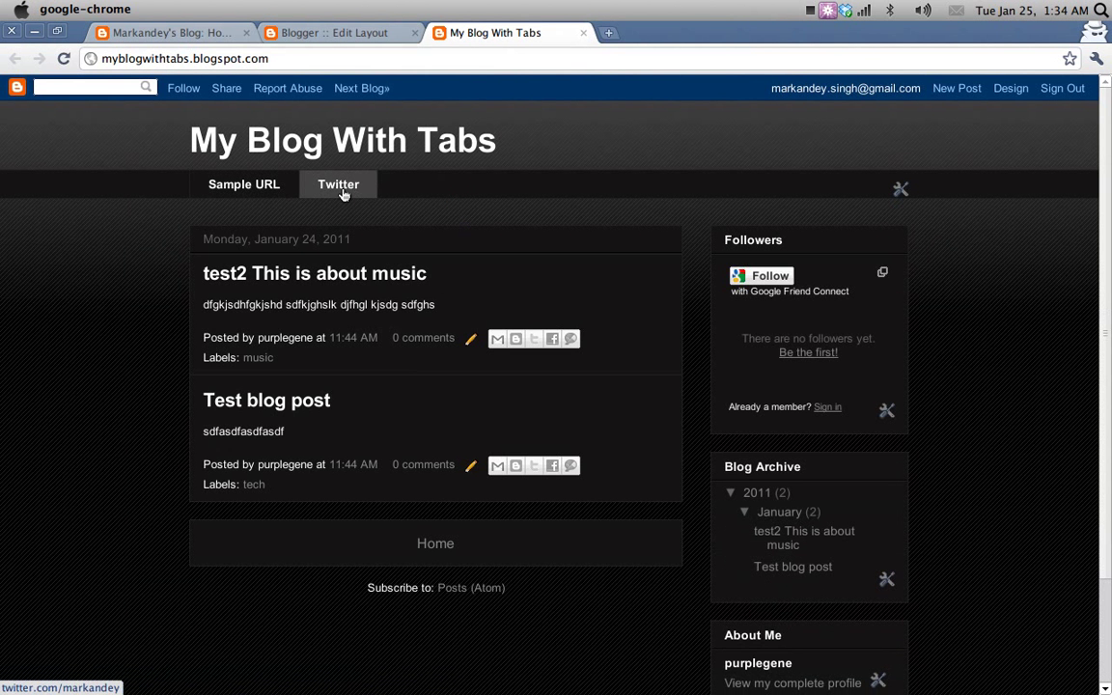
click(338, 186)
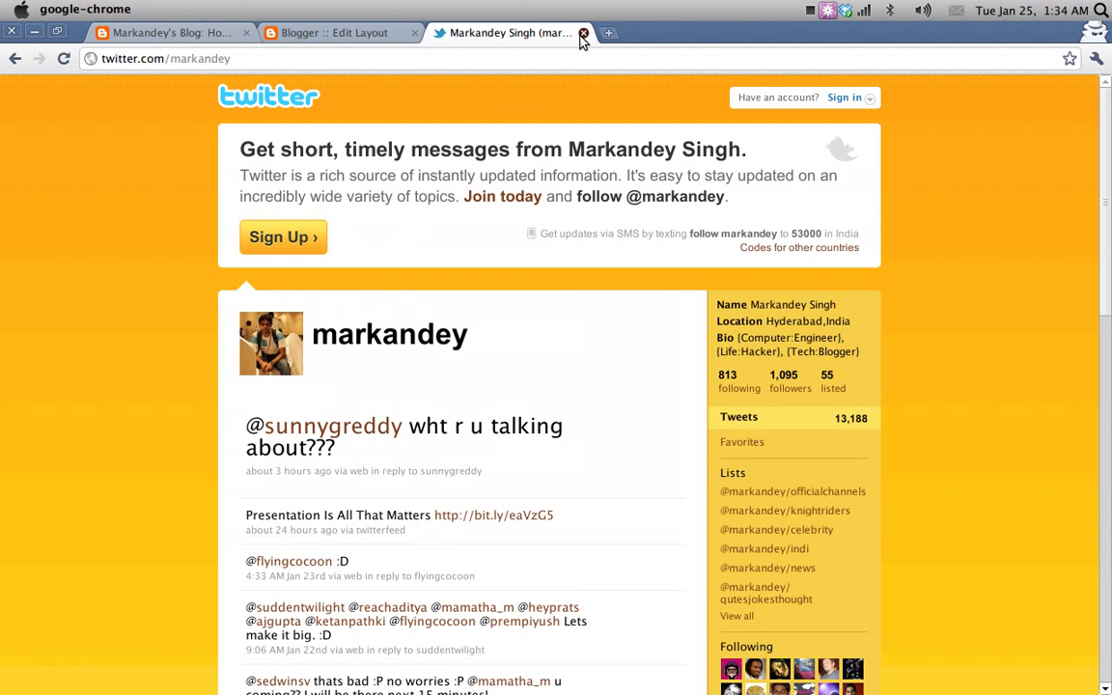
click(583, 33)
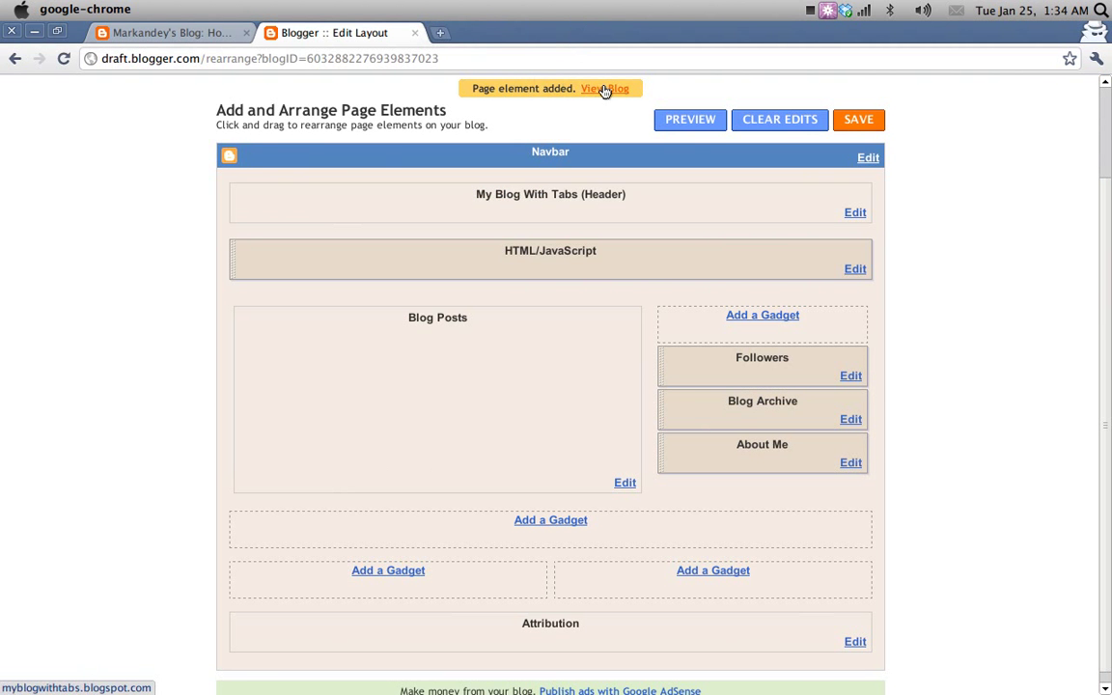
click(607, 89)
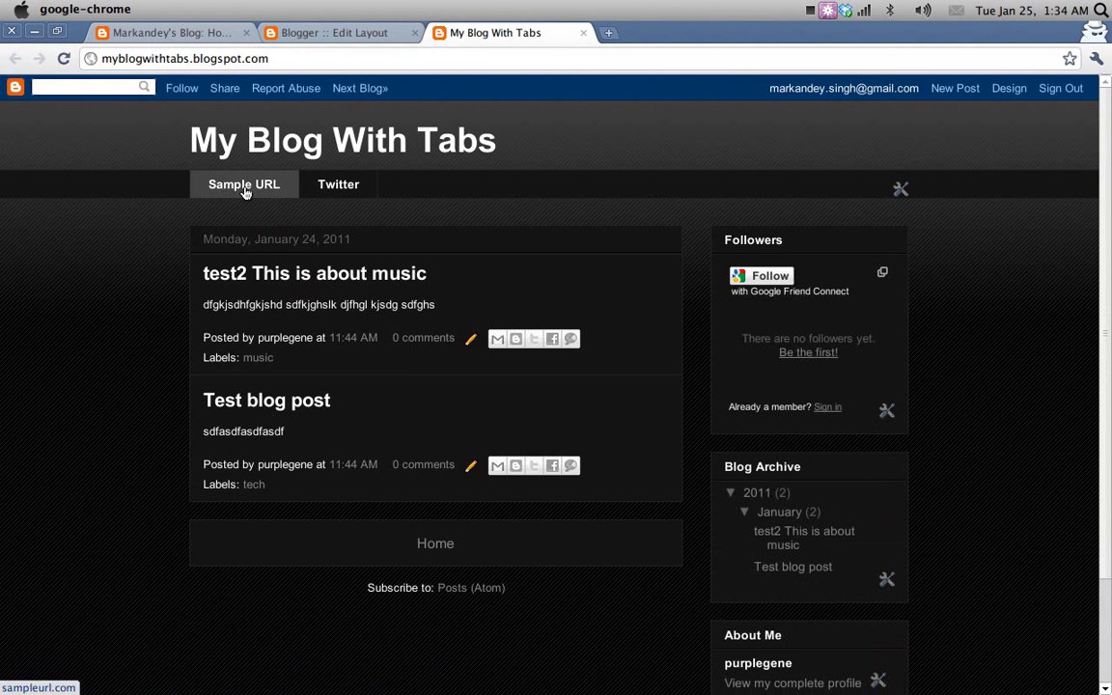
click(243, 185)
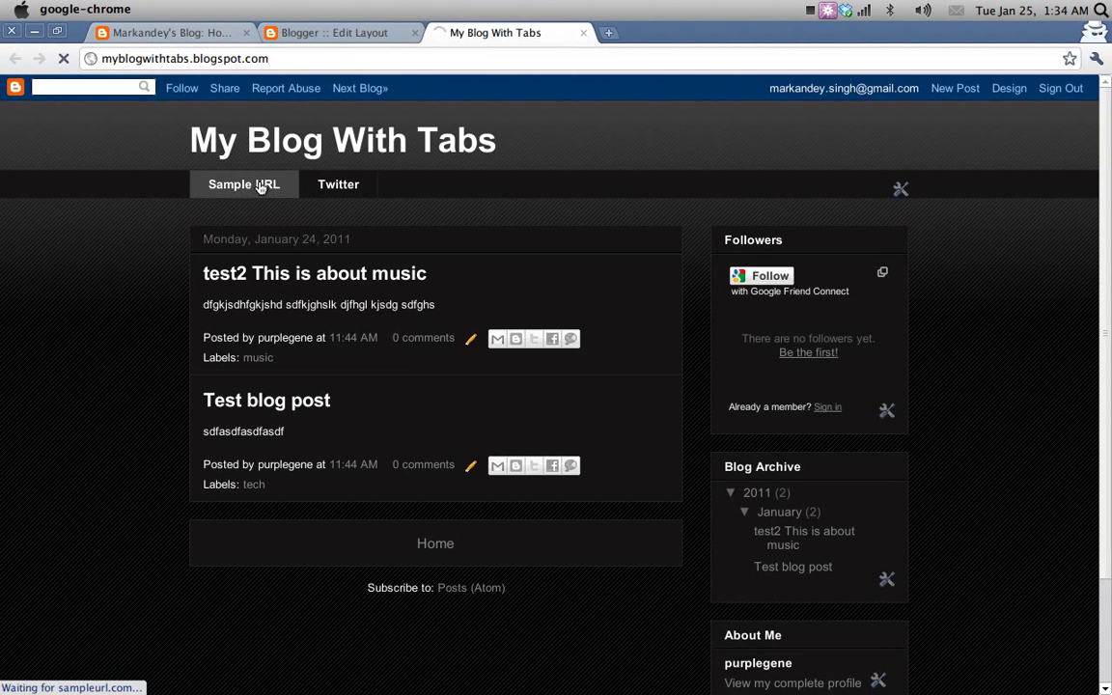
click(243, 186)
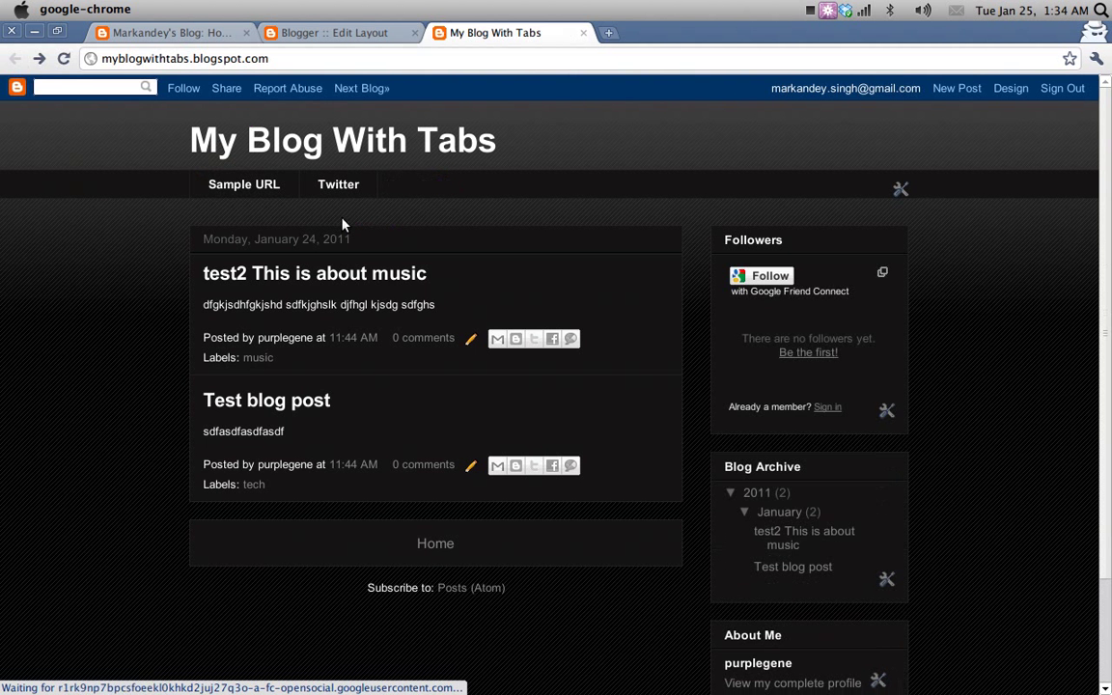
mouse_move(382, 274)
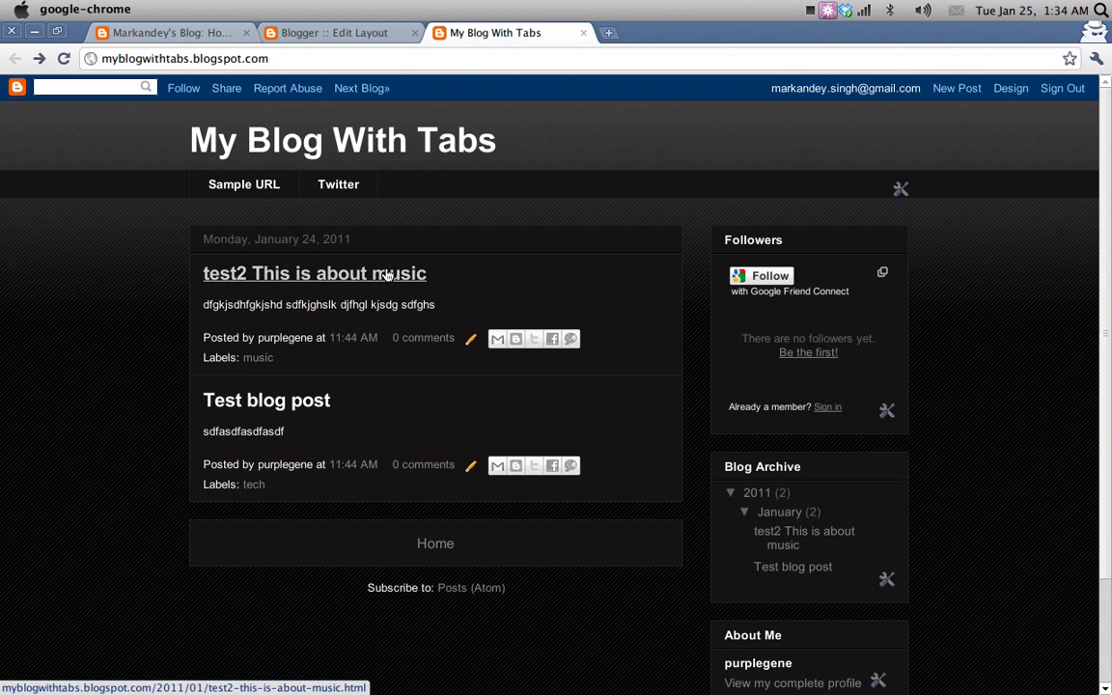
mouse_move(317, 333)
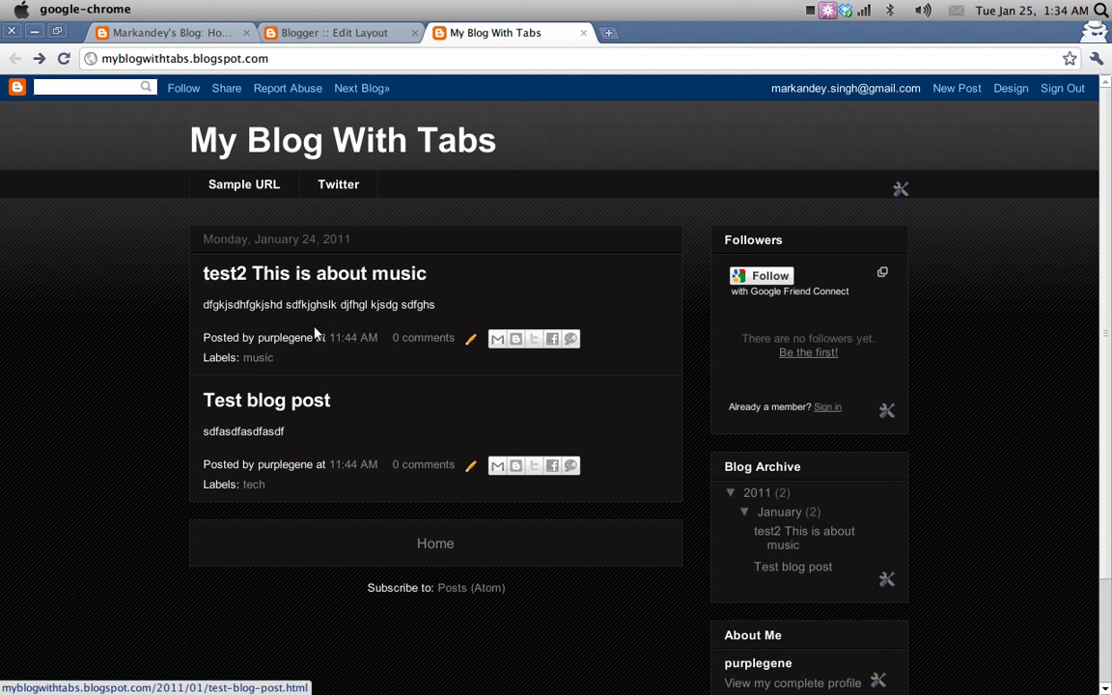
mouse_move(258, 357)
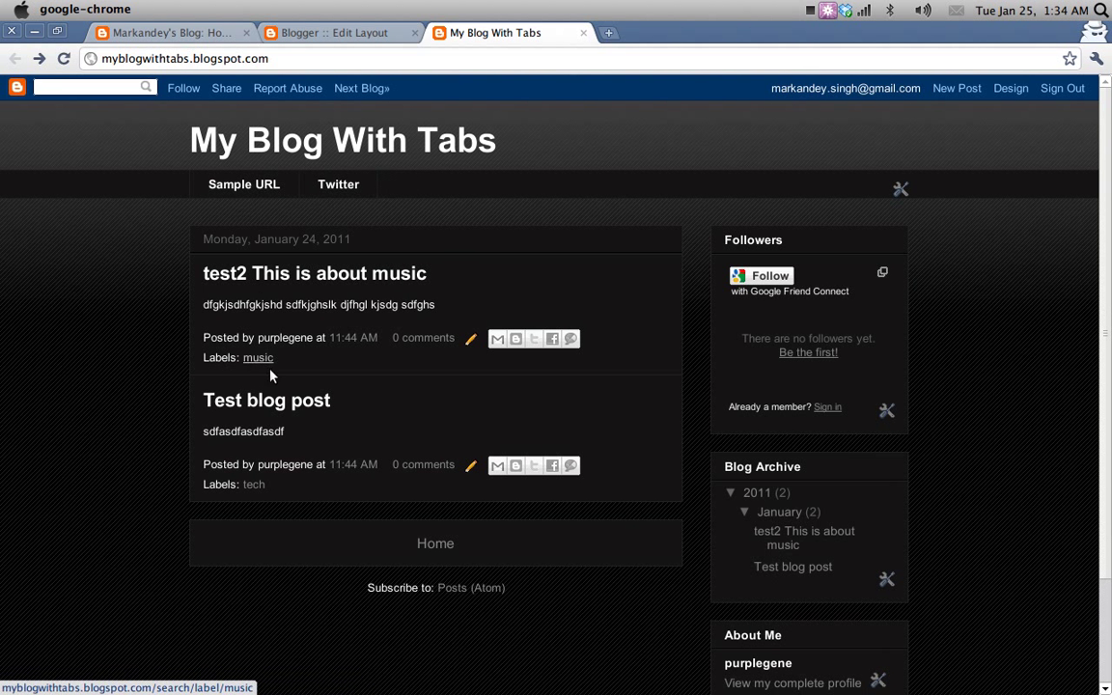
mouse_move(293, 441)
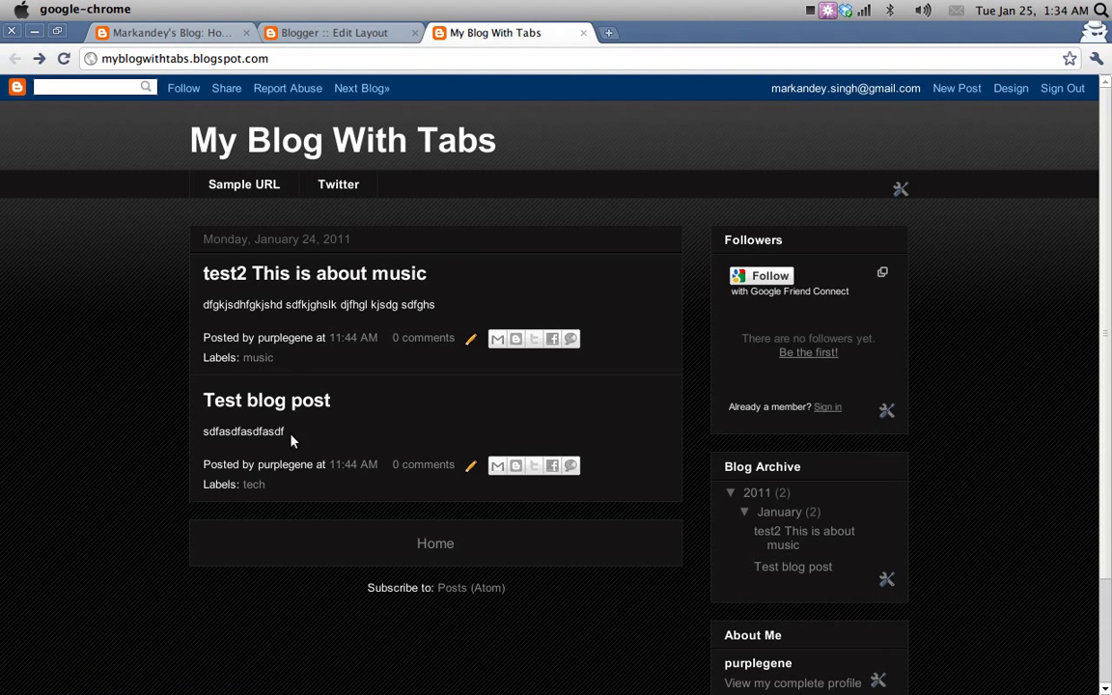
mouse_move(259, 357)
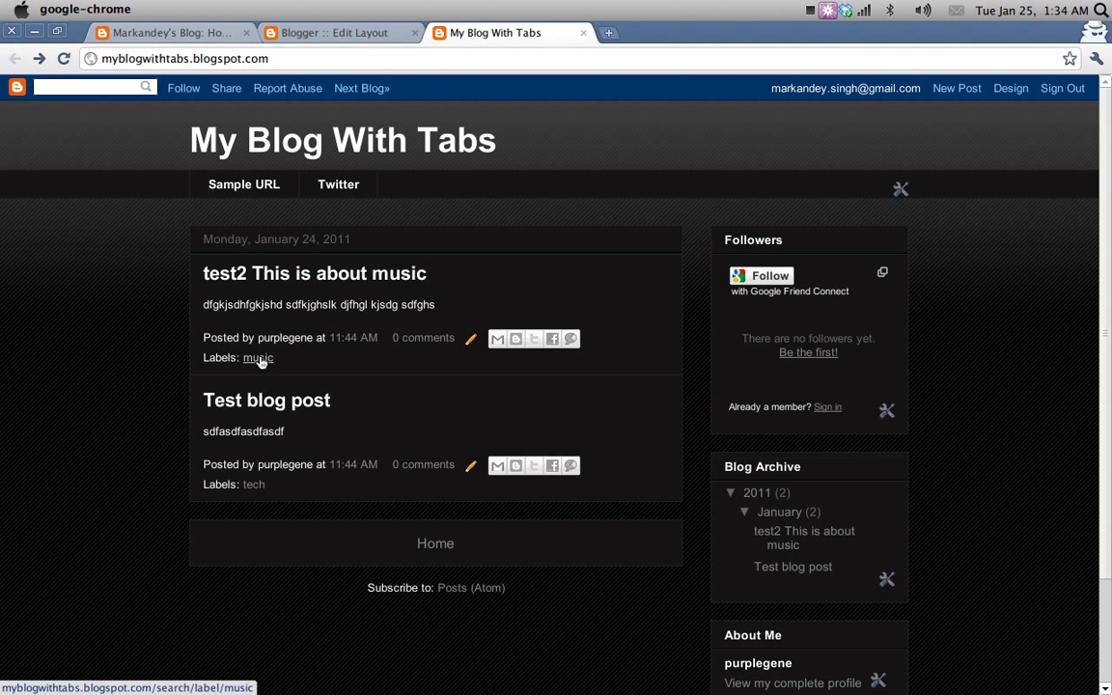
Show the posts labelled music and select that label page's address
click(259, 358)
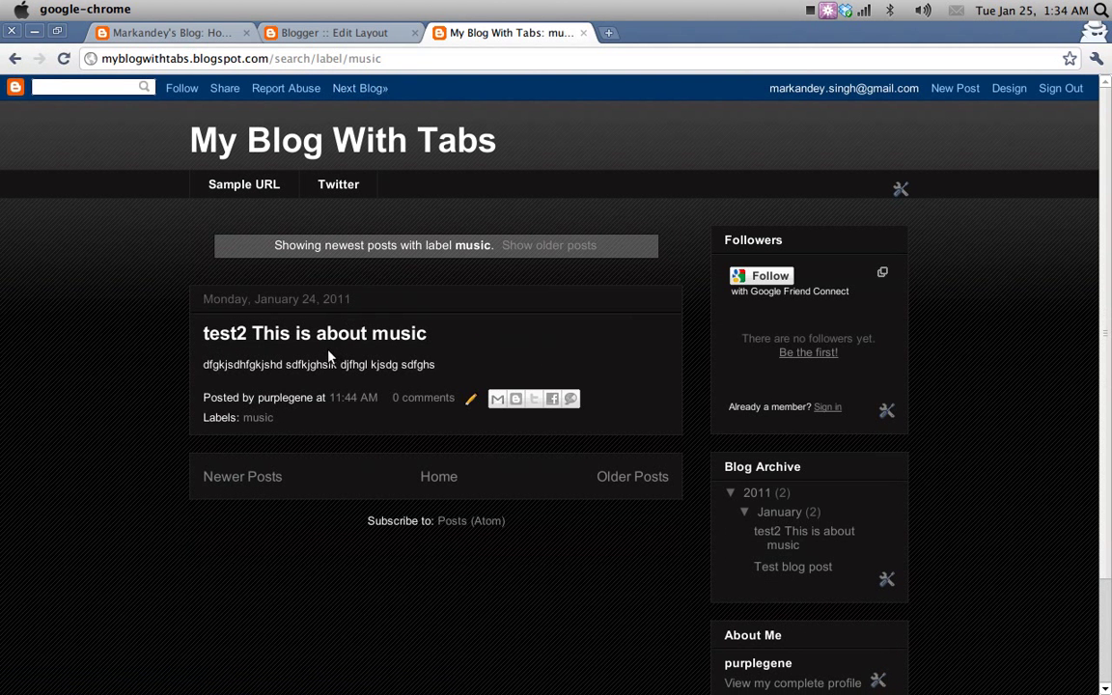
triple_click(319, 363)
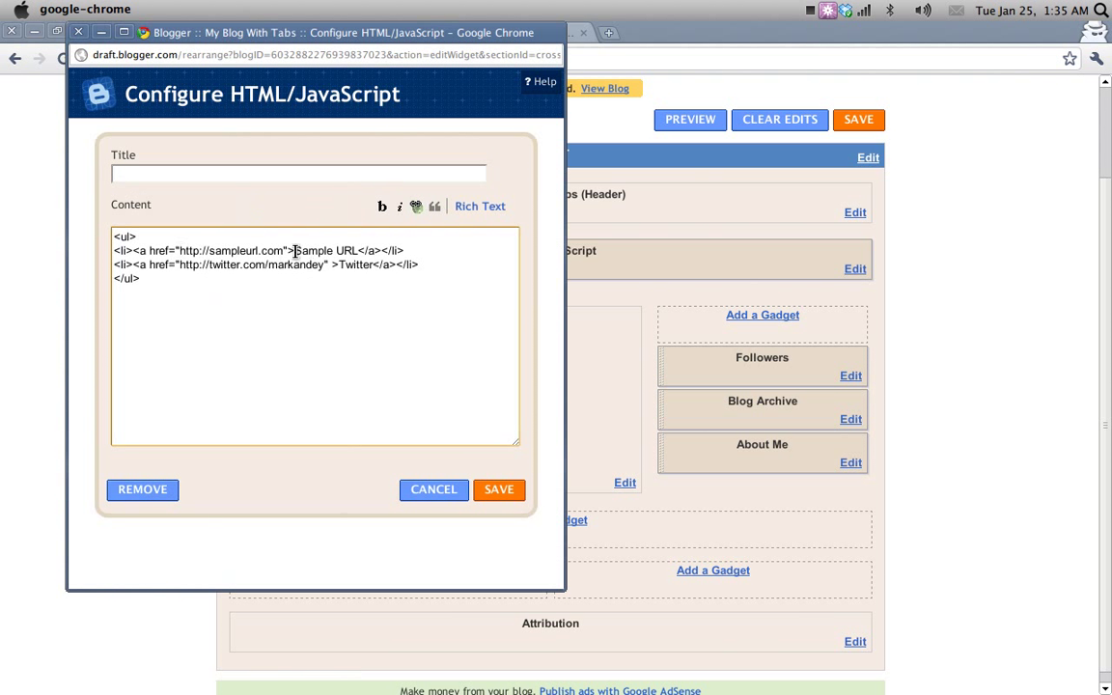
text(http://myblogwithtabs.blogspot.com/search/label/music)
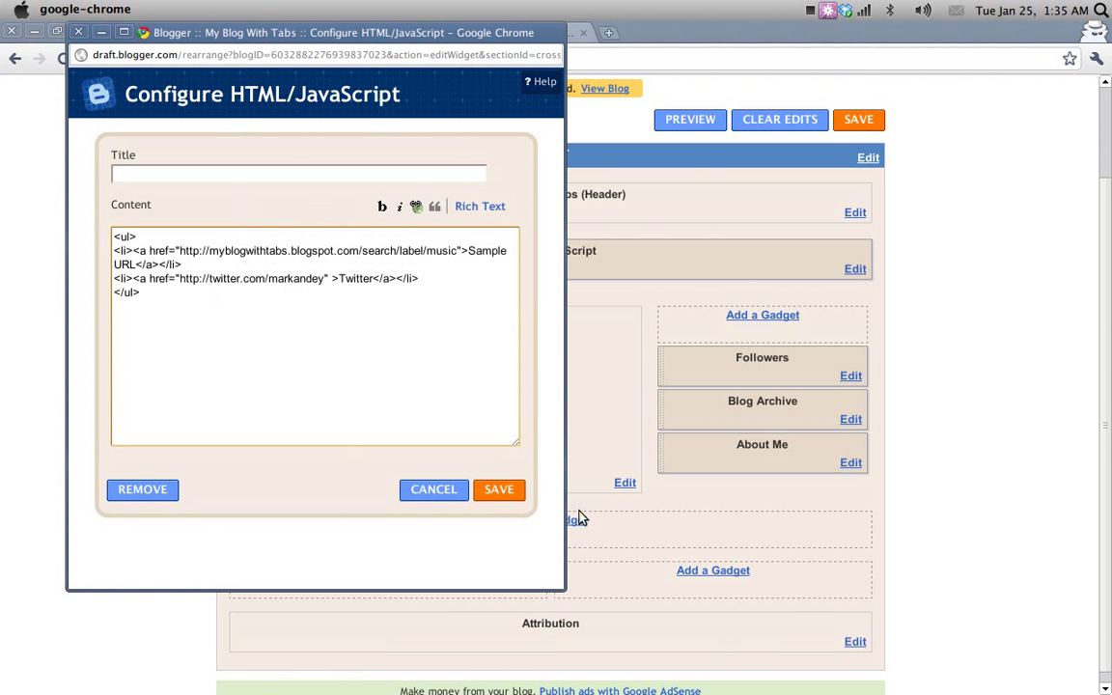
click(499, 490)
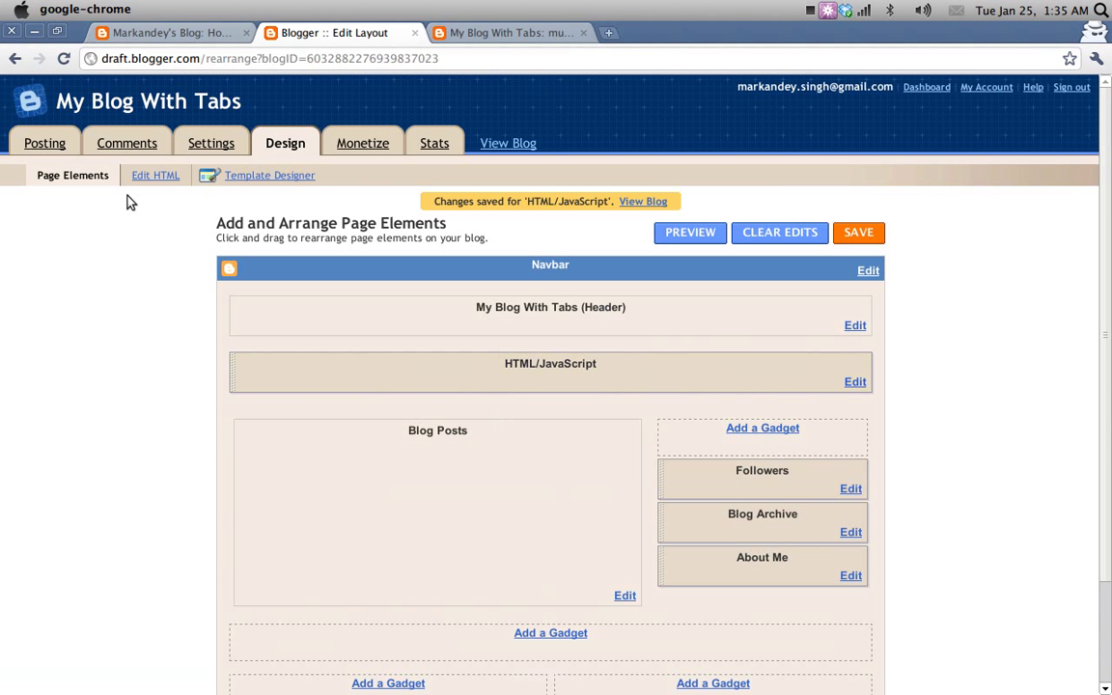
Go to Posting > Edit Pages, dismiss the unsaved-changes warning, and return to the tabs tutorial
click(44, 143)
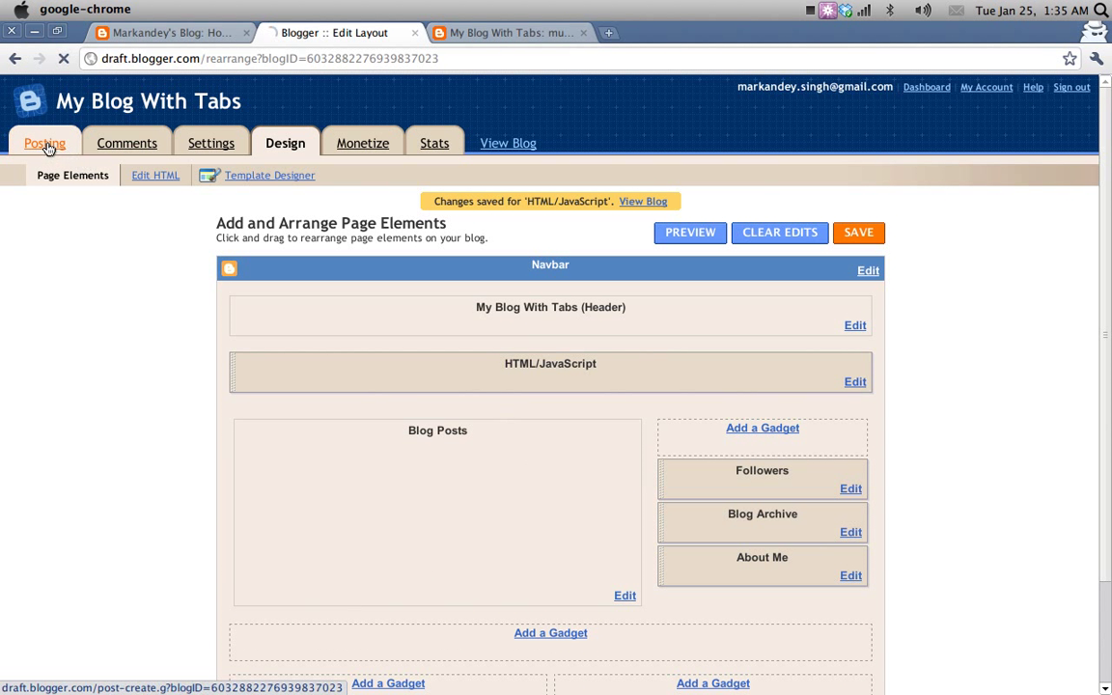
click(44, 143)
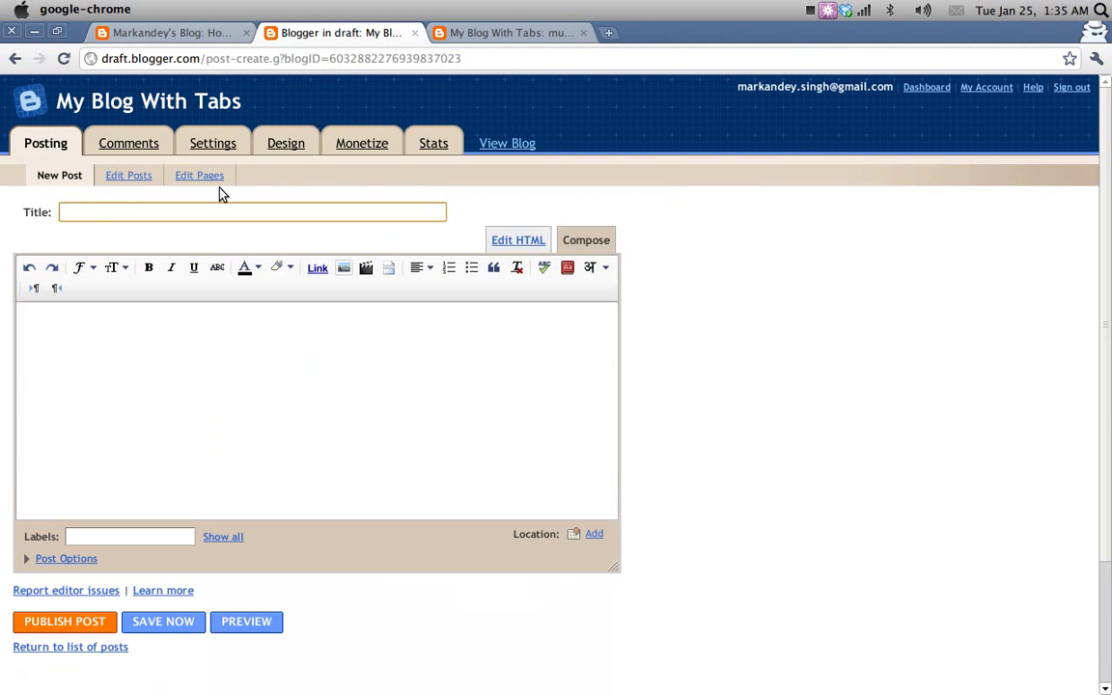
click(199, 174)
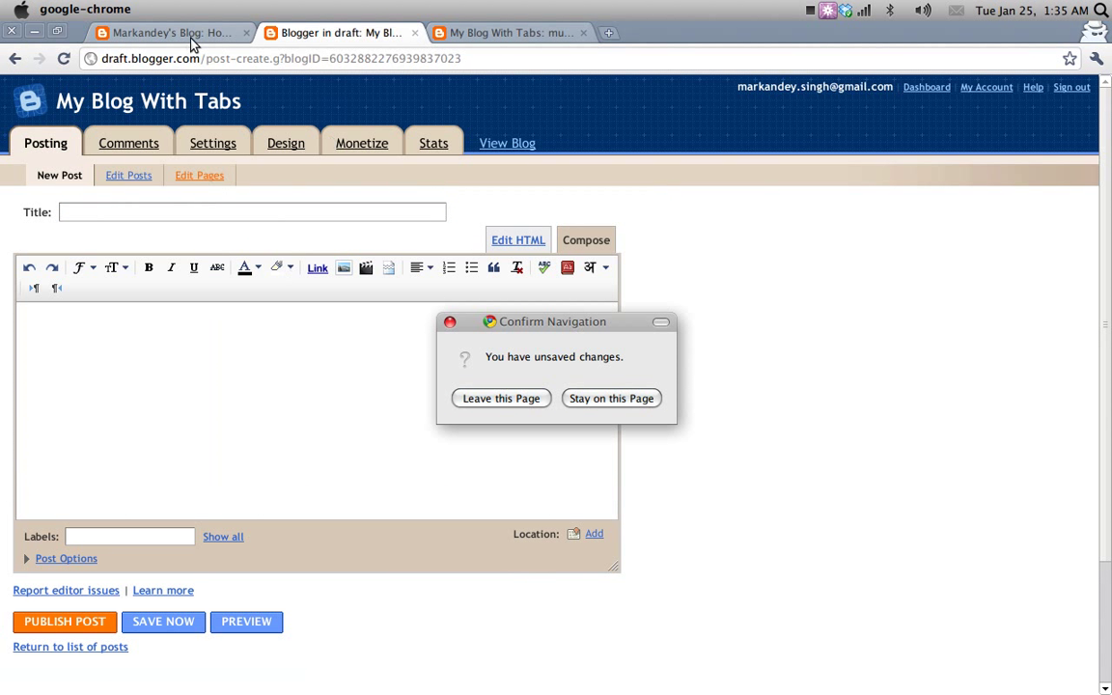
click(610, 398)
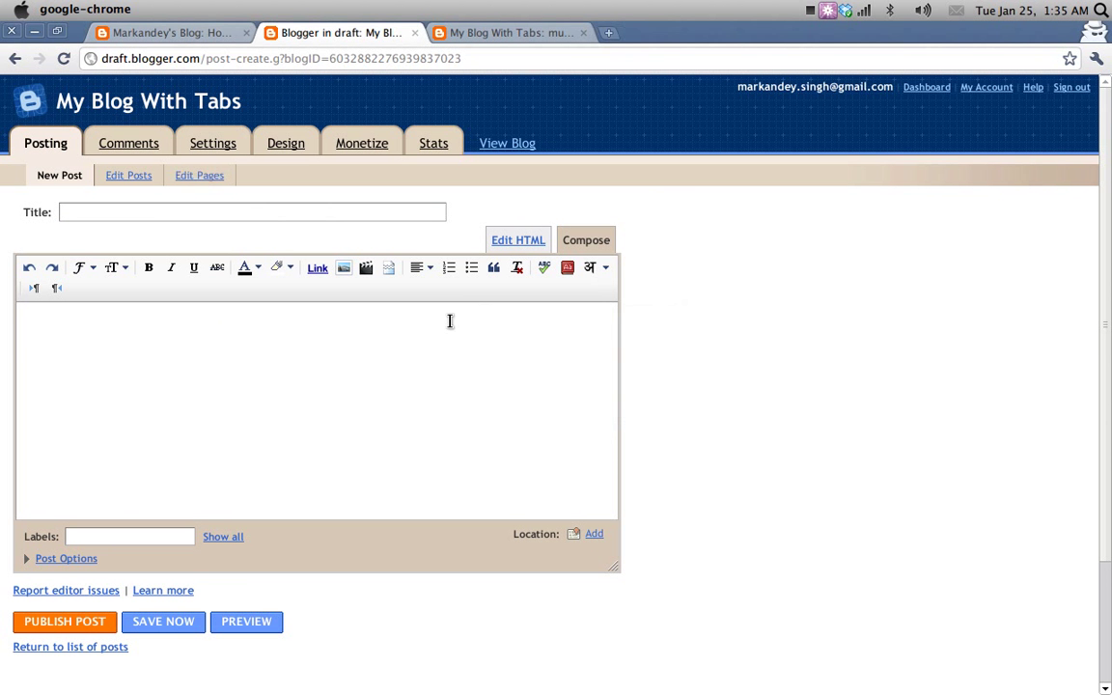
click(170, 30)
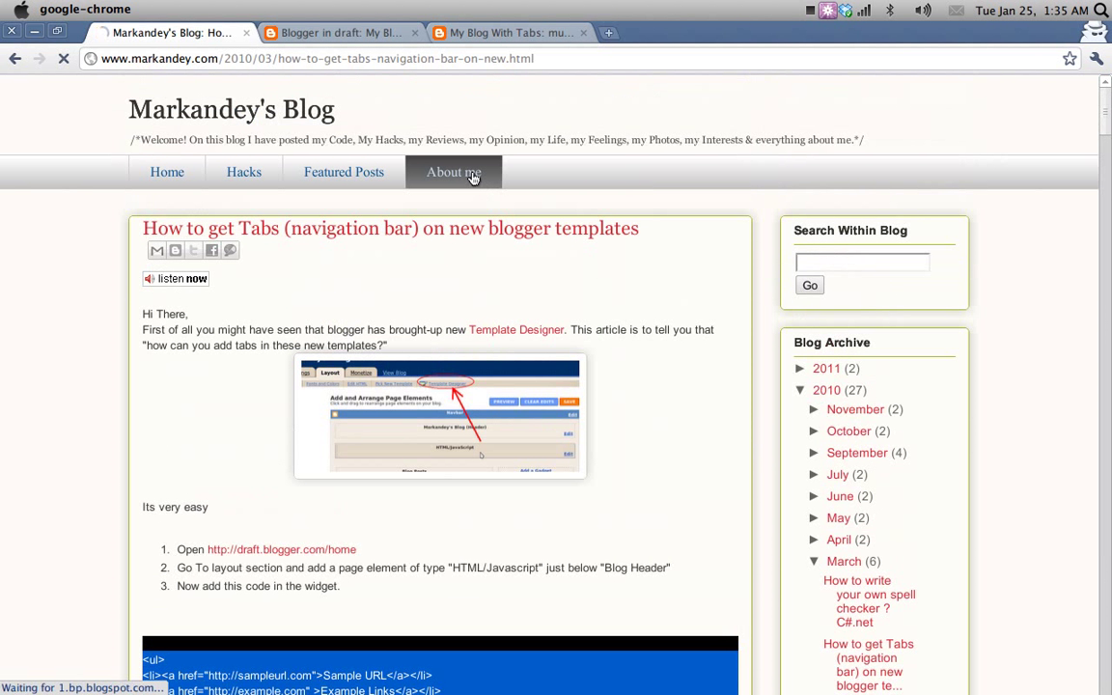
Read through Markandey's Blog About me page, briefly checking the new blog's music posts page
click(452, 172)
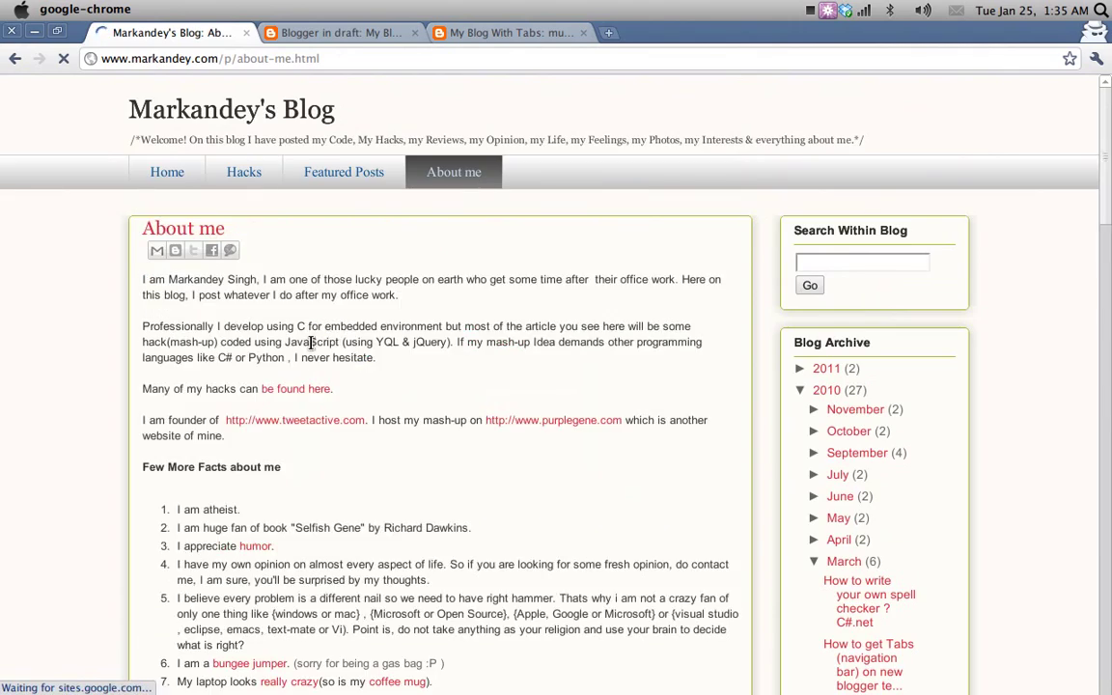
scroll(down, 3)
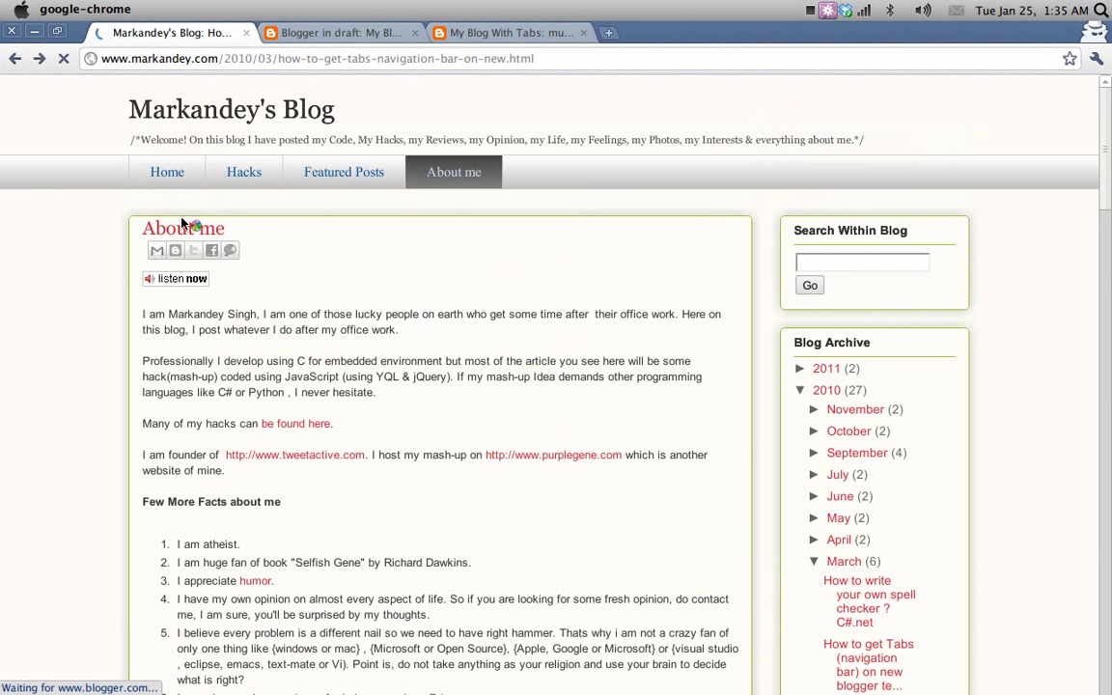
scroll(down, 3)
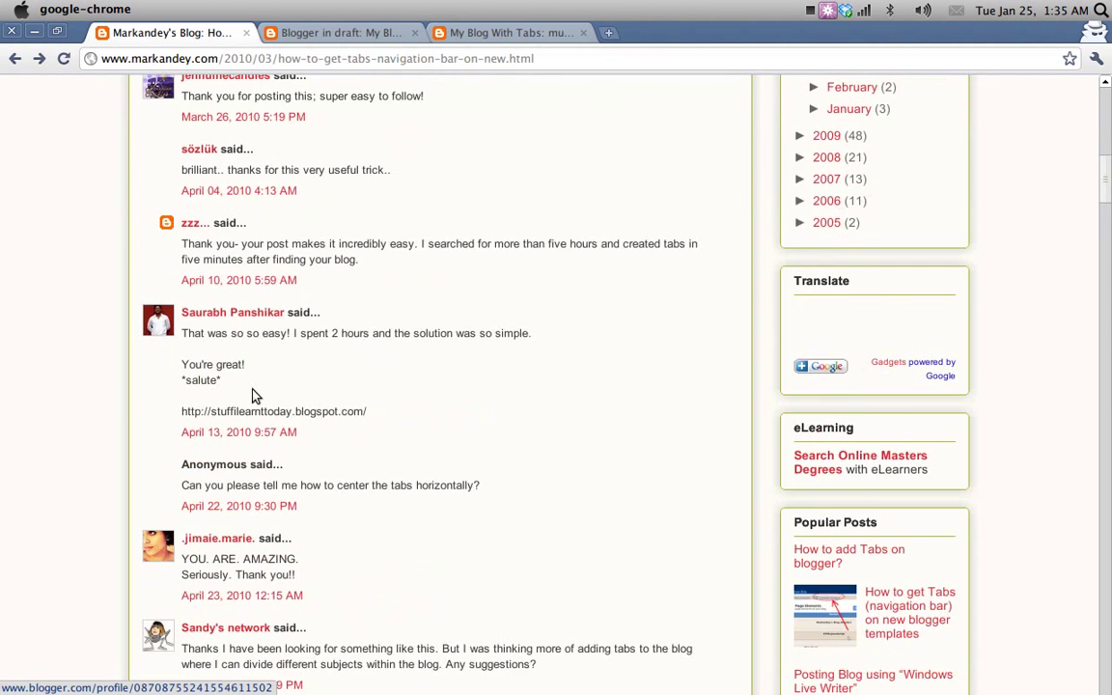
scroll(up, 3)
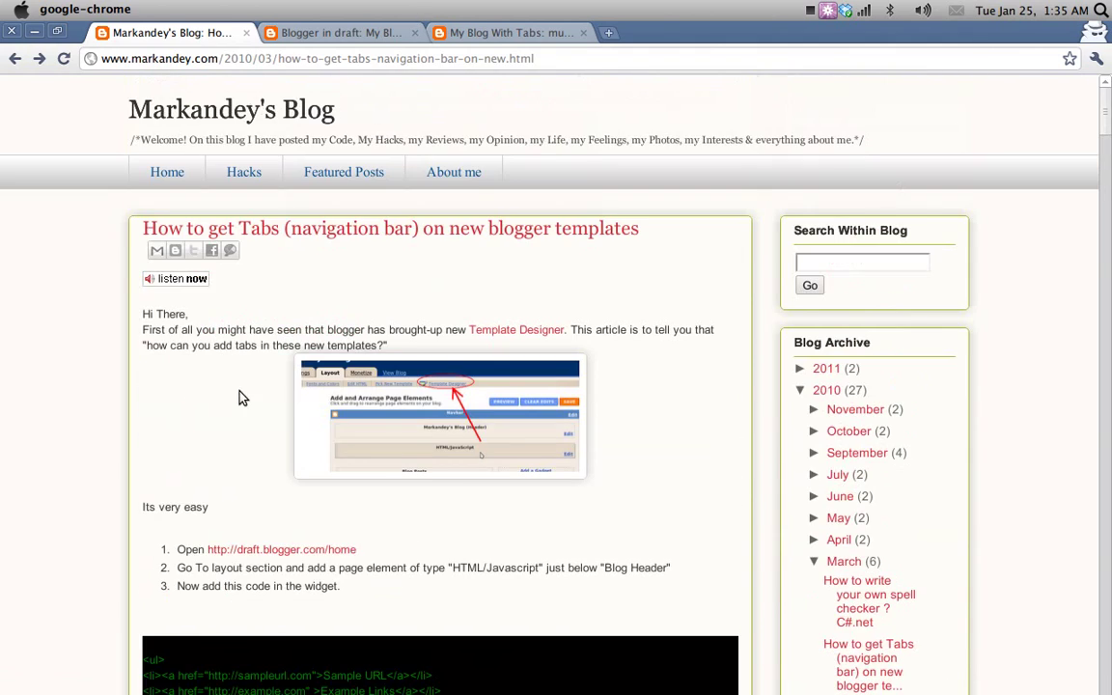
click(452, 172)
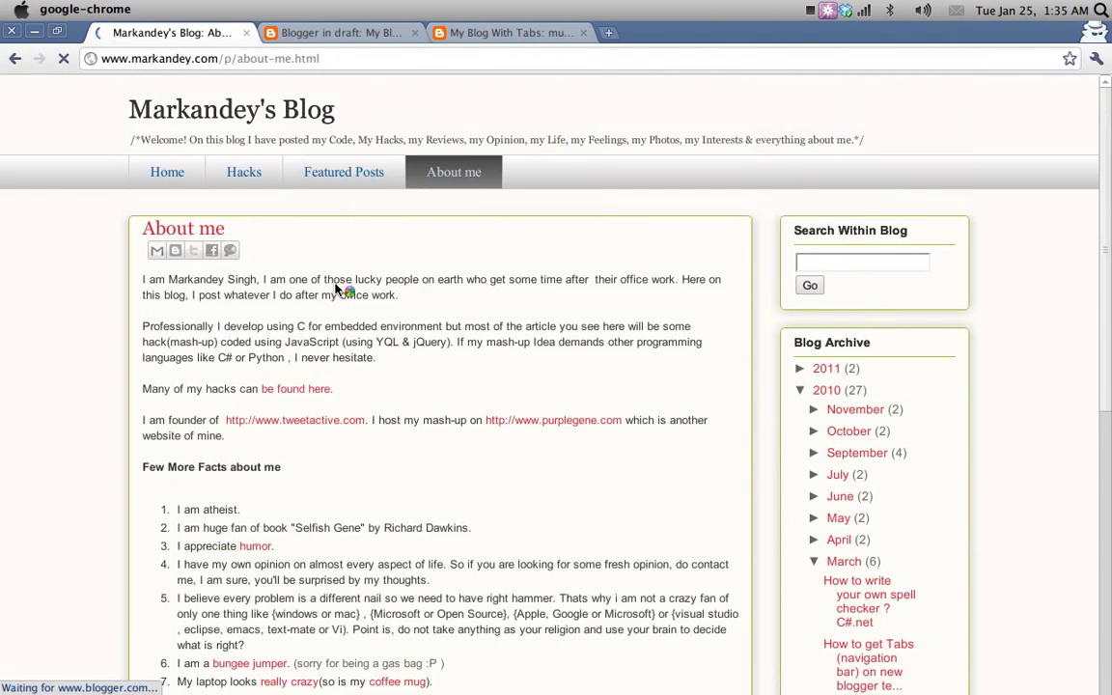
scroll(down, 3)
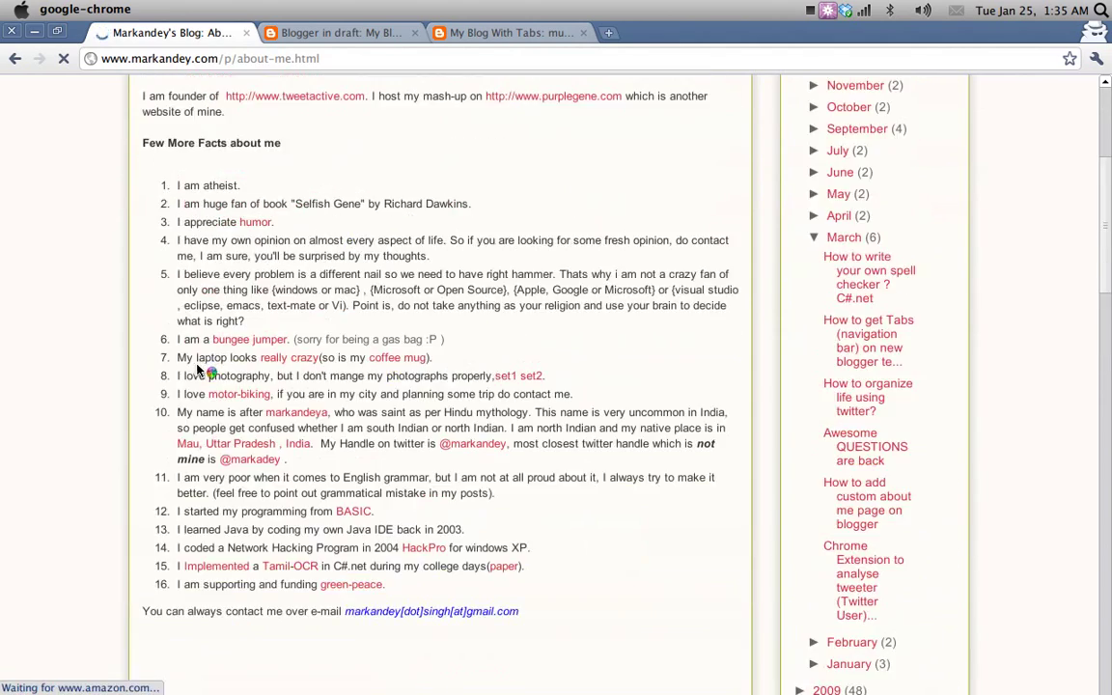
scroll(up, 3)
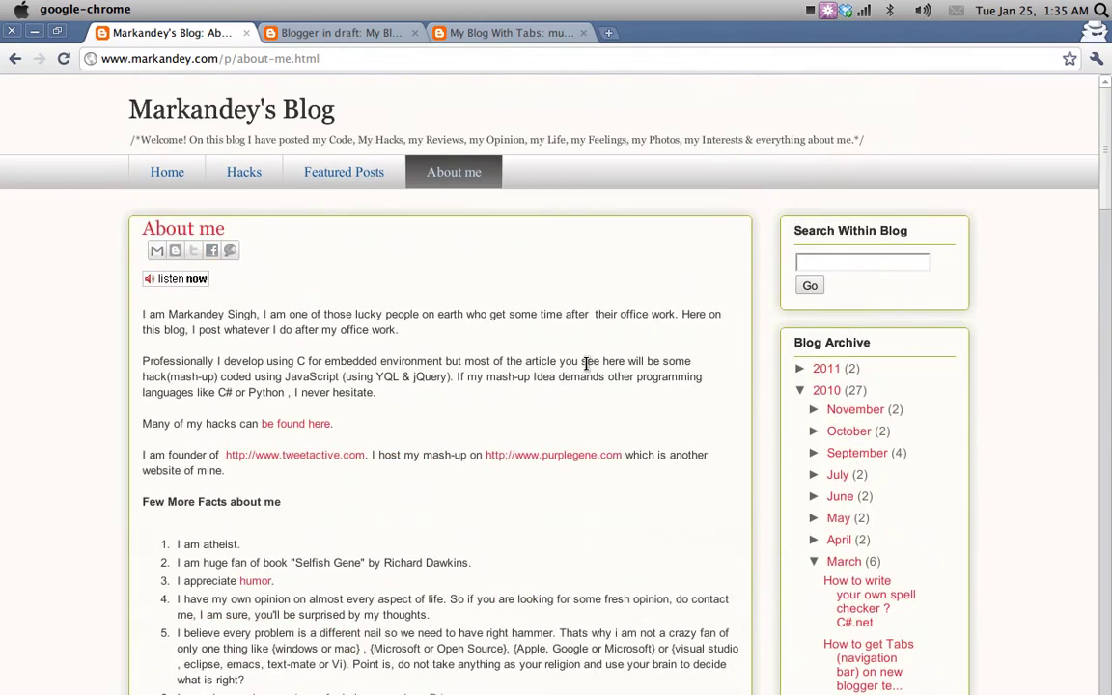
scroll(down, 3)
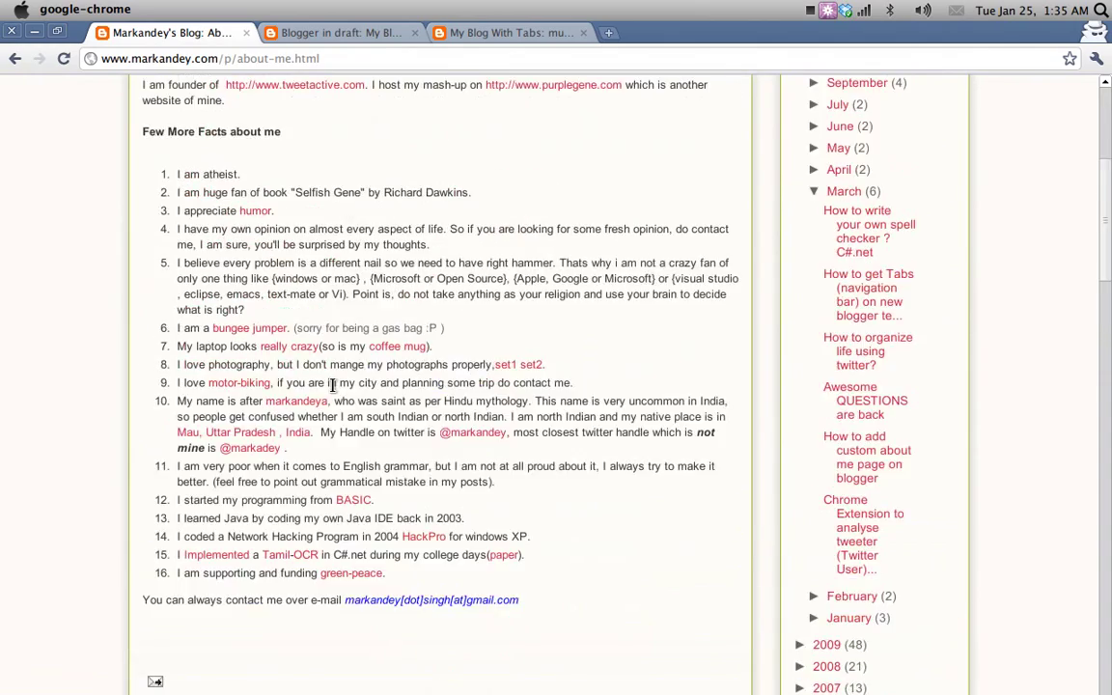
click(510, 31)
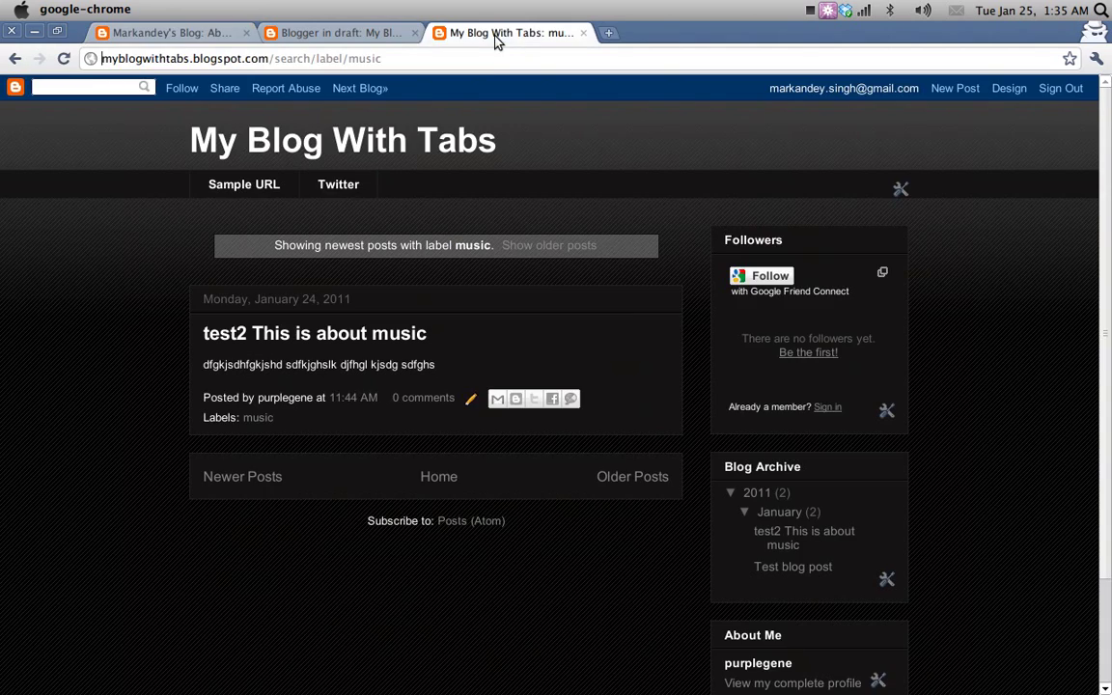
click(164, 31)
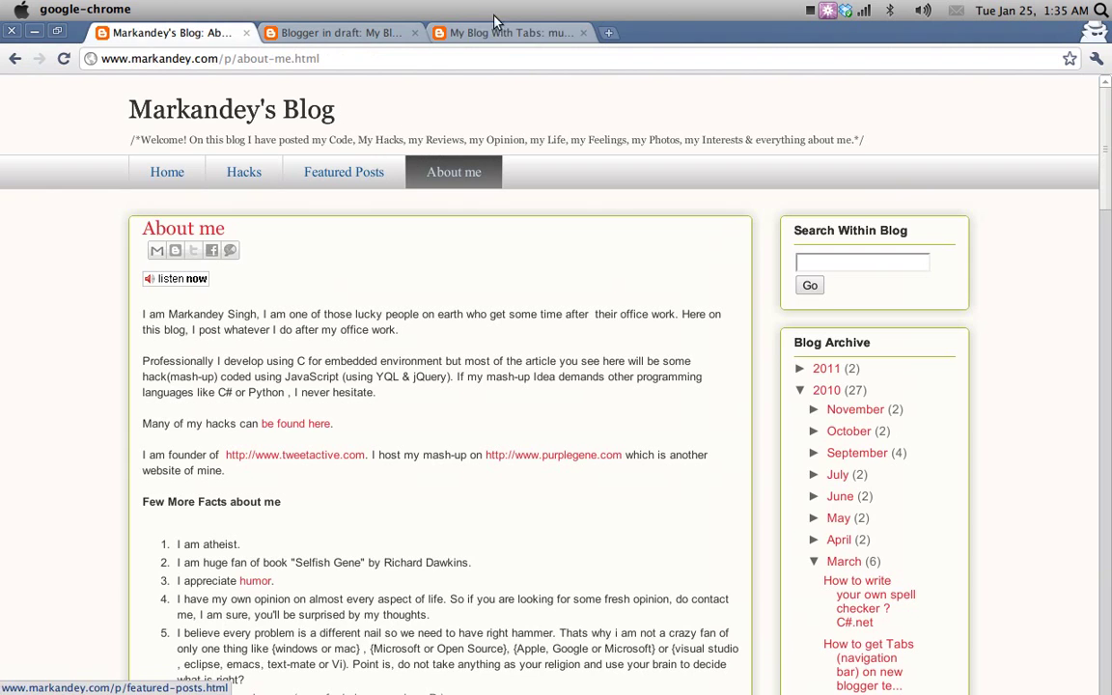
In Edit Pages, create a page titled 'about' with body 'sadgsdfgsdfg' and publish it
click(338, 30)
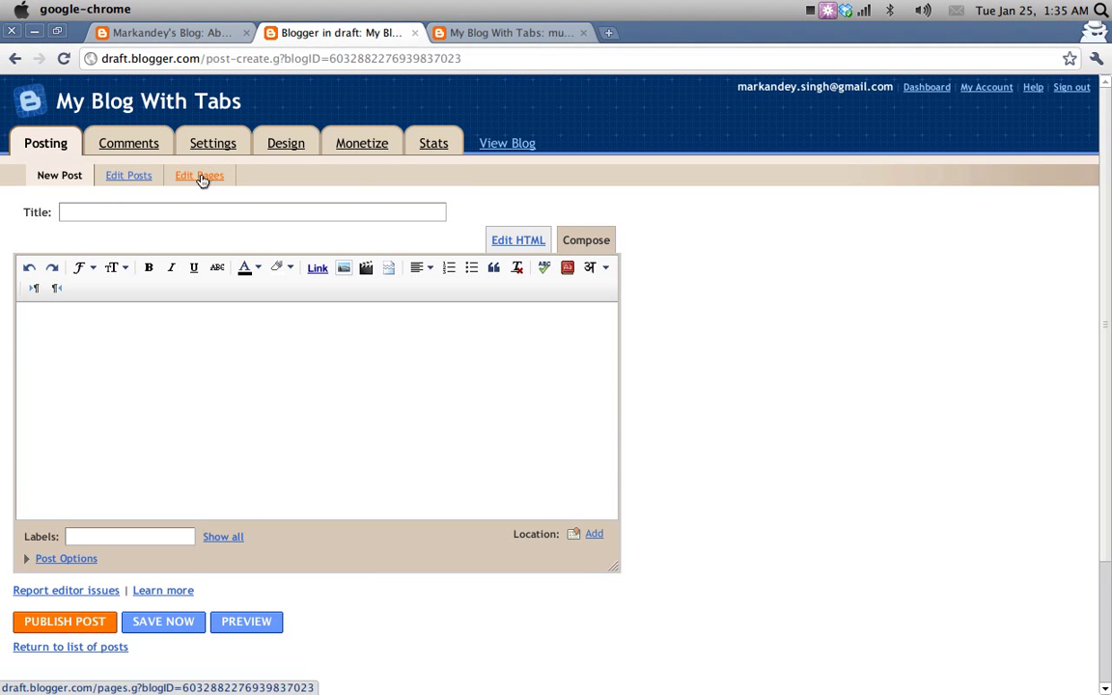
click(199, 174)
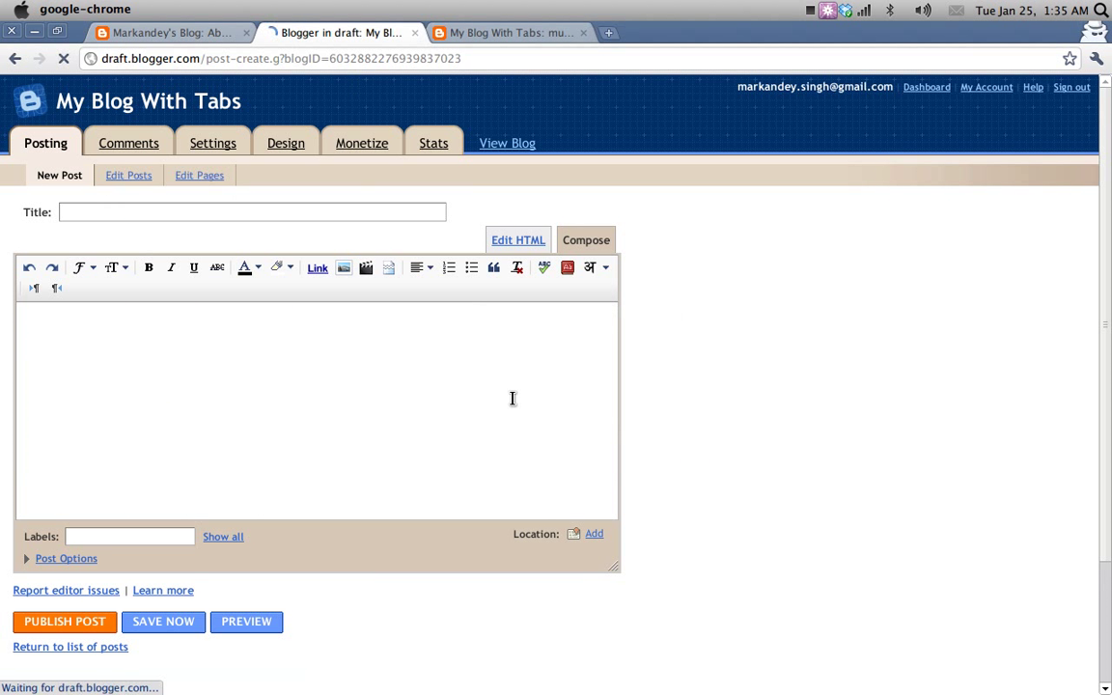
click(199, 174)
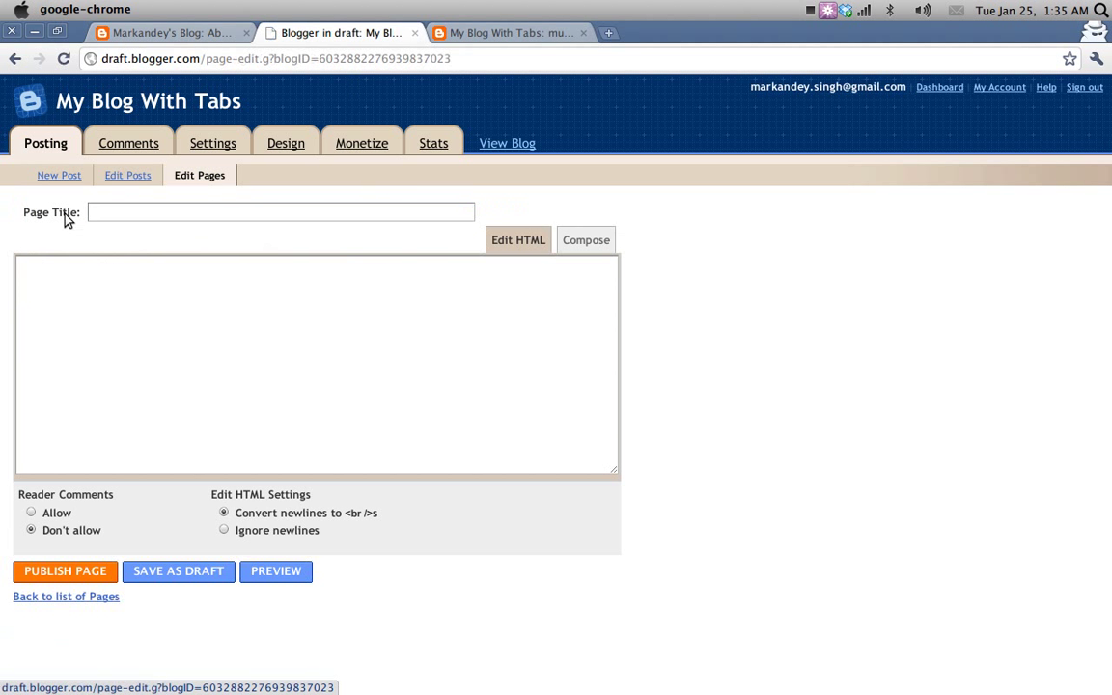
text(about me)
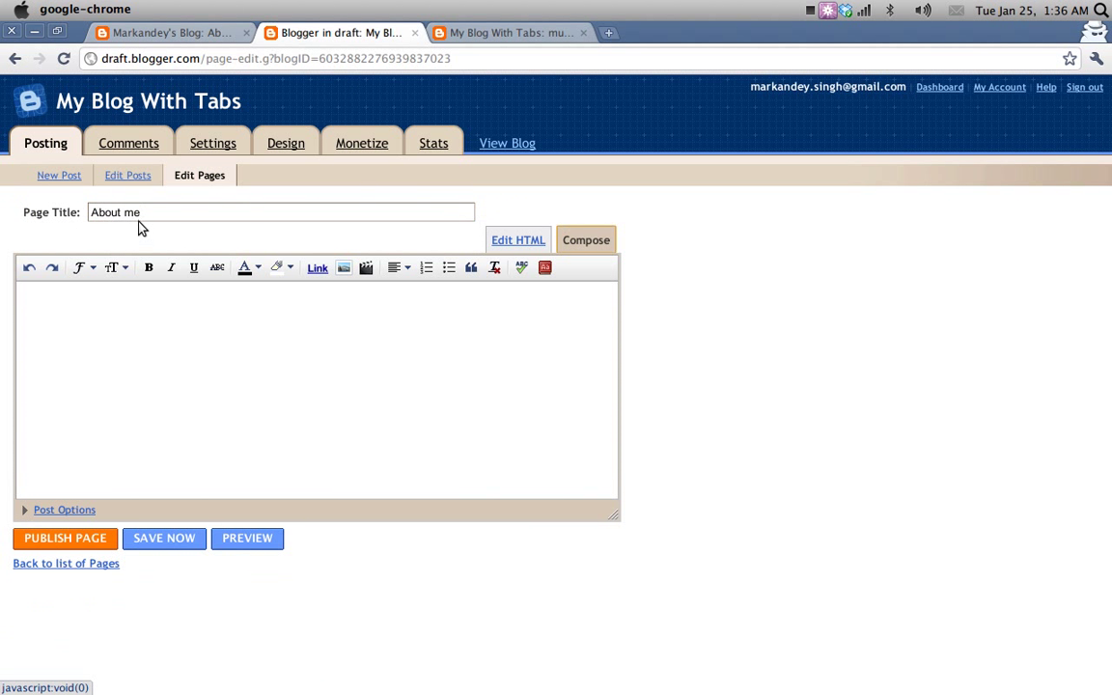
text(sadgsdfgsdfg)
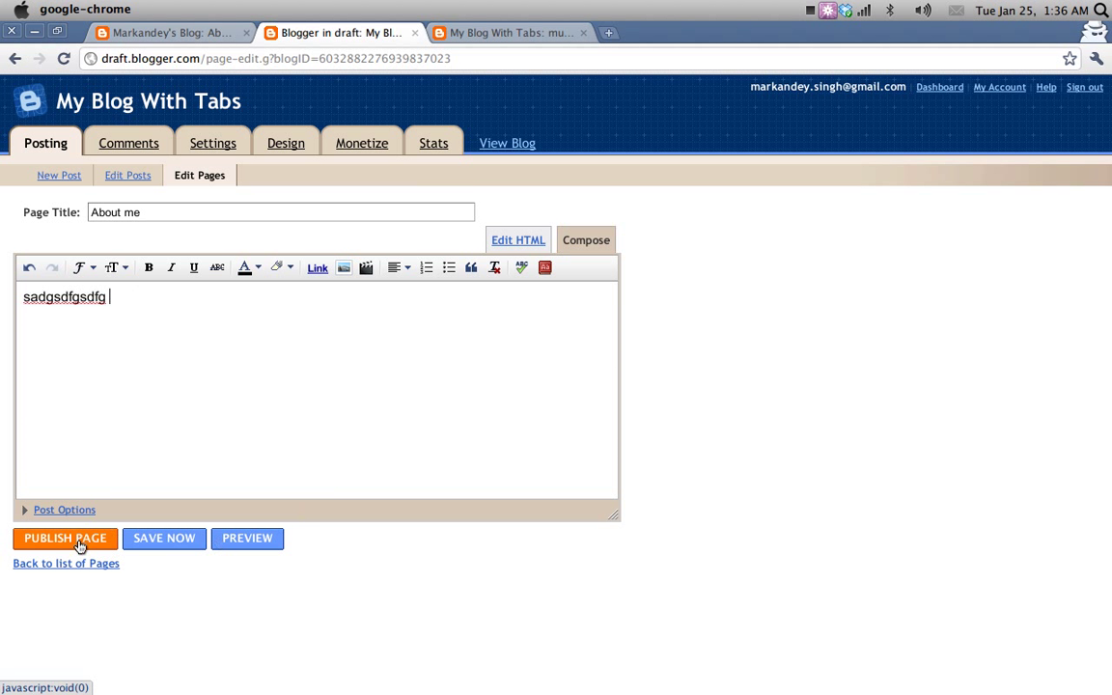
click(66, 537)
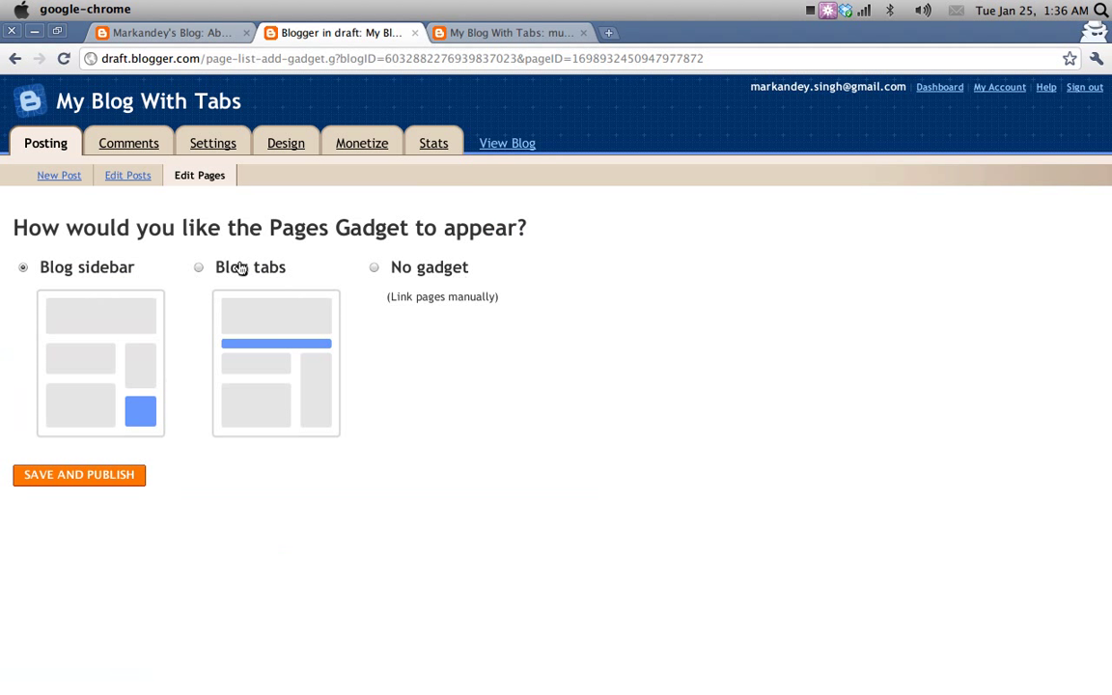
mouse_move(60, 282)
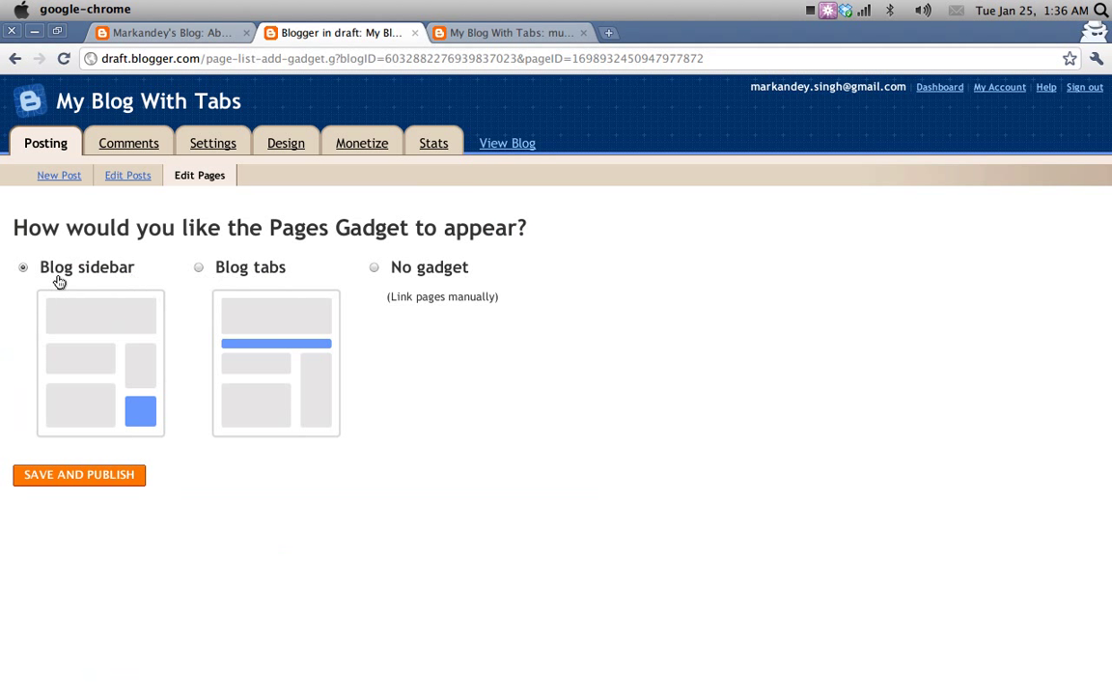
mouse_move(232, 276)
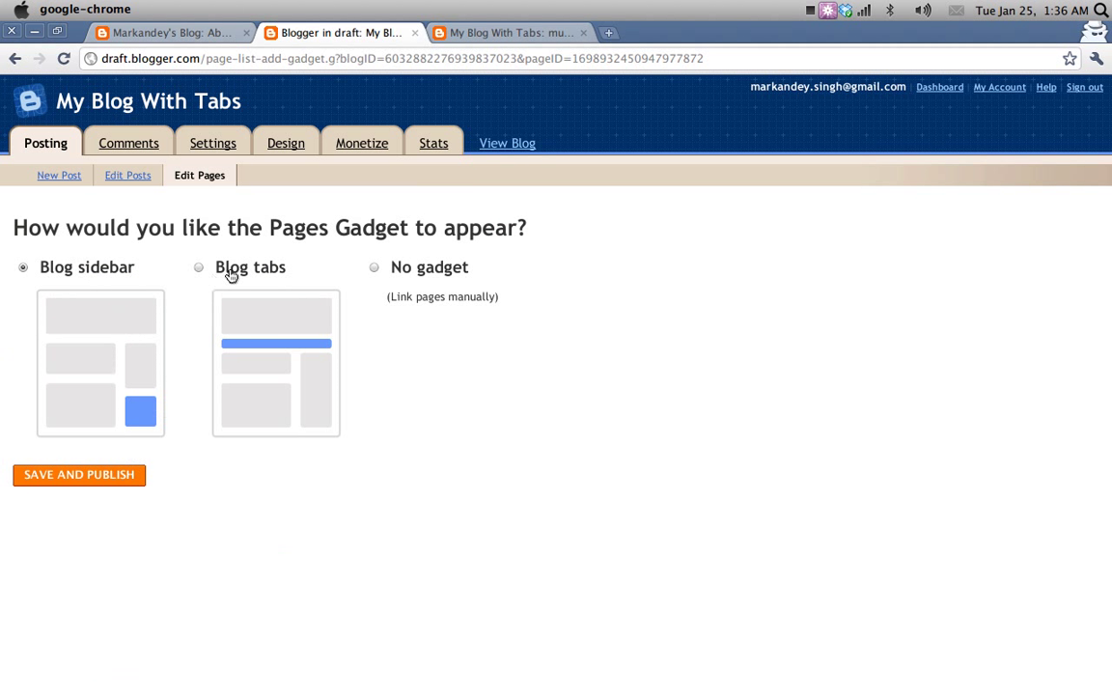
Choose the Blog tabs layout, save and publish the page, then view it on the blog
click(197, 267)
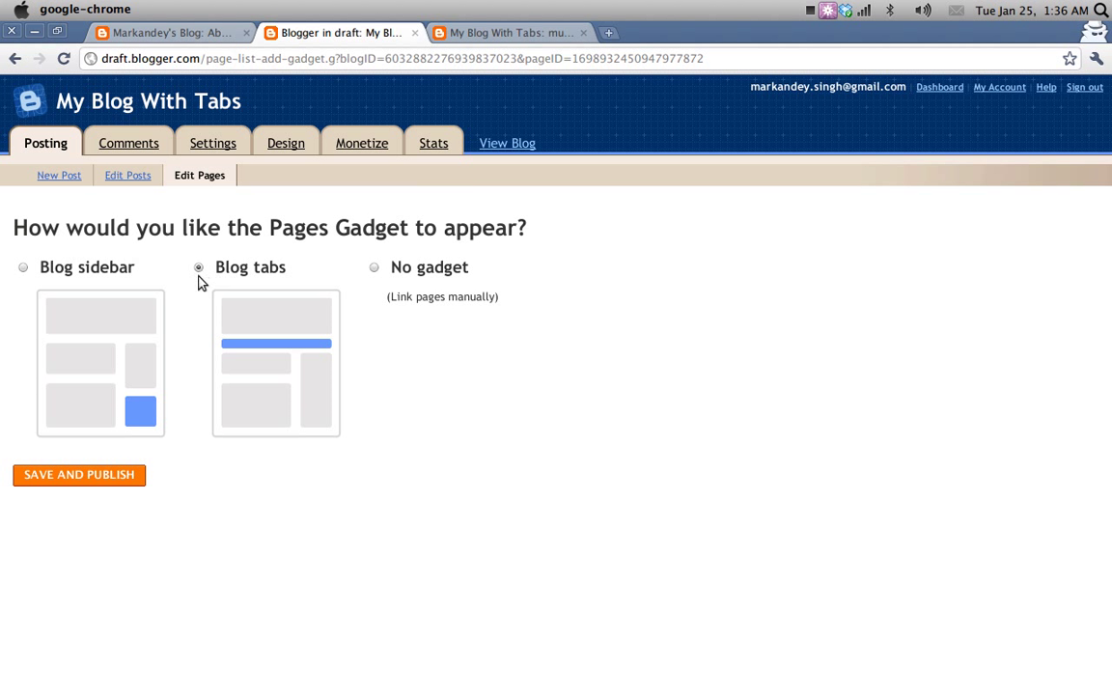
click(79, 475)
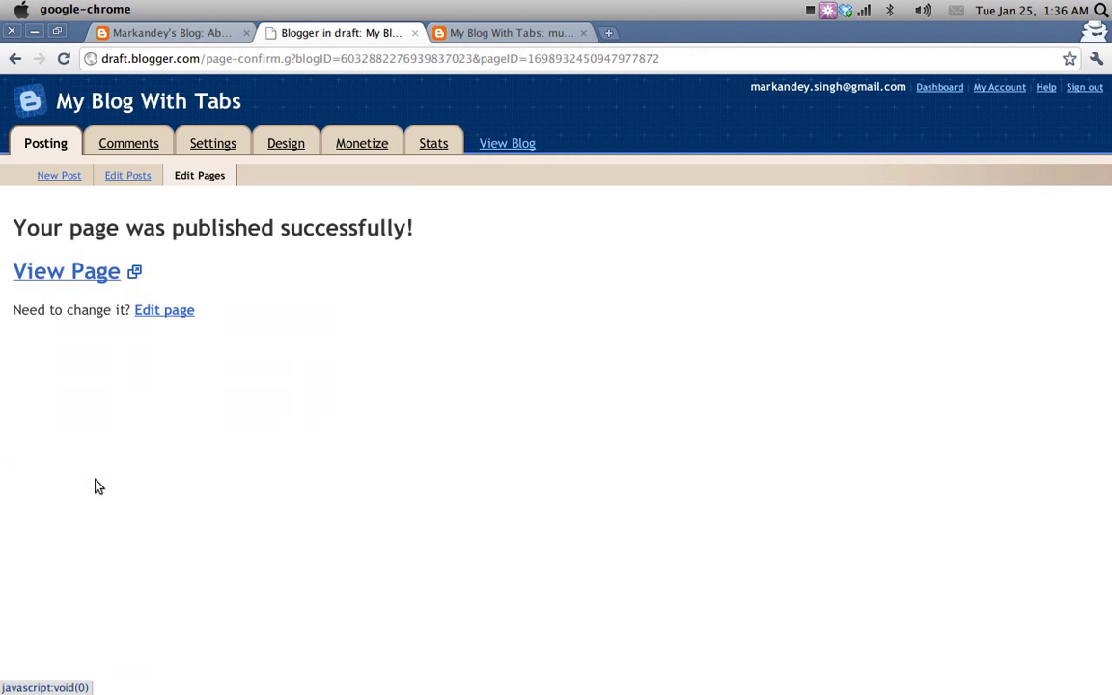
click(66, 270)
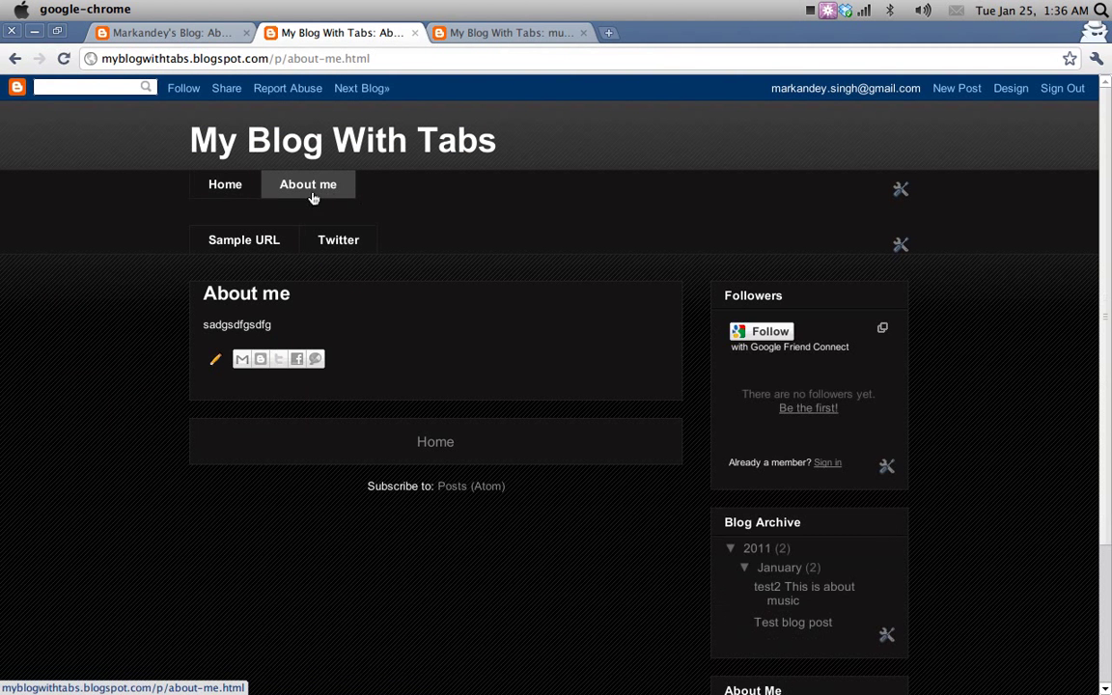
View the live About me page via its tab on the blog
click(307, 185)
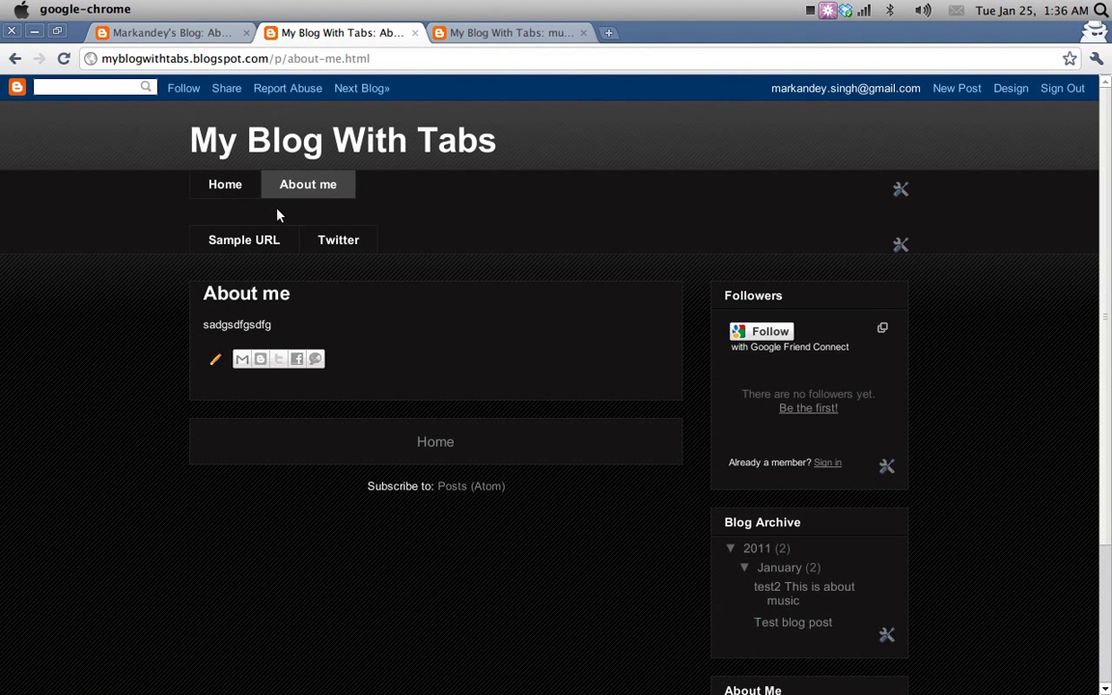
mouse_move(244, 240)
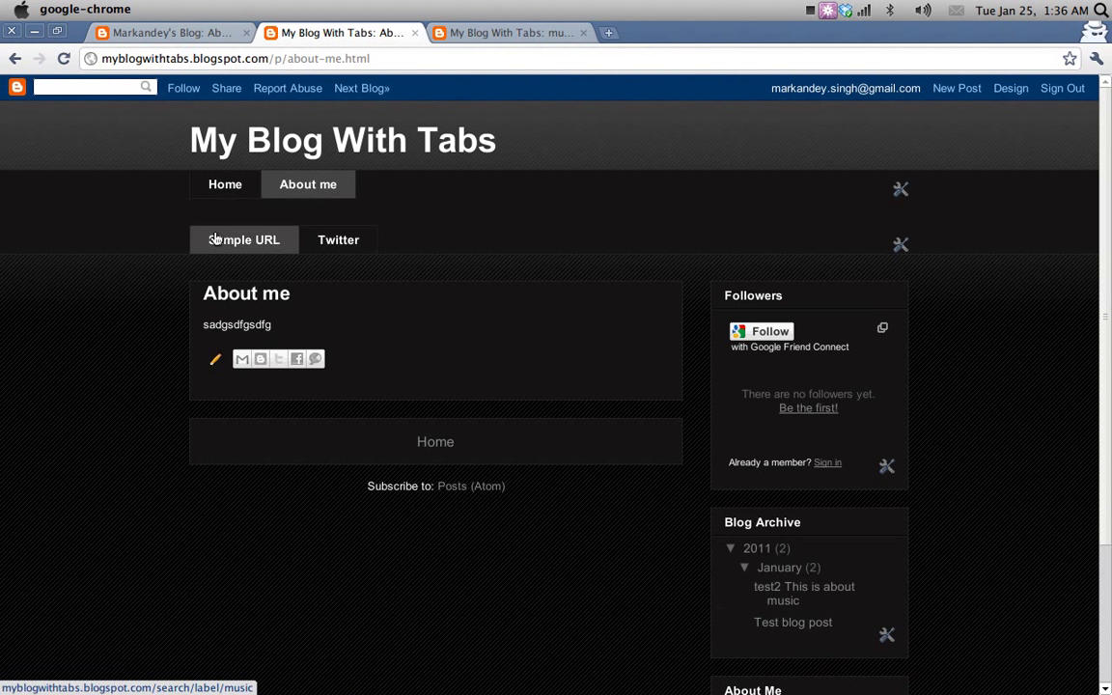
mouse_move(512, 92)
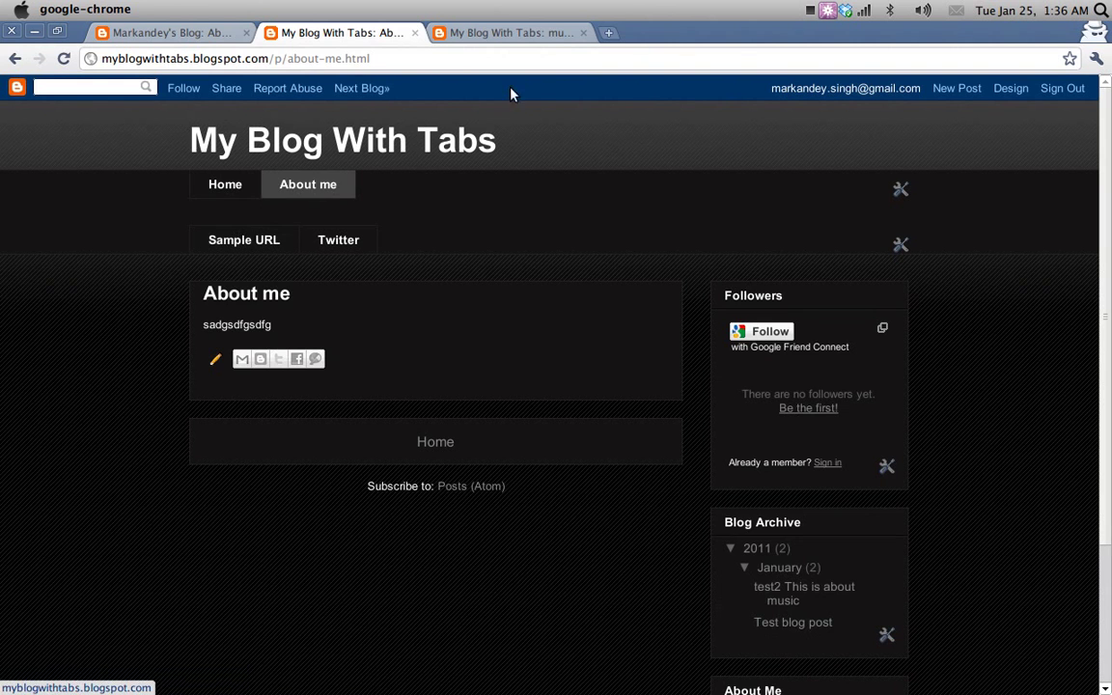
mouse_move(545, 48)
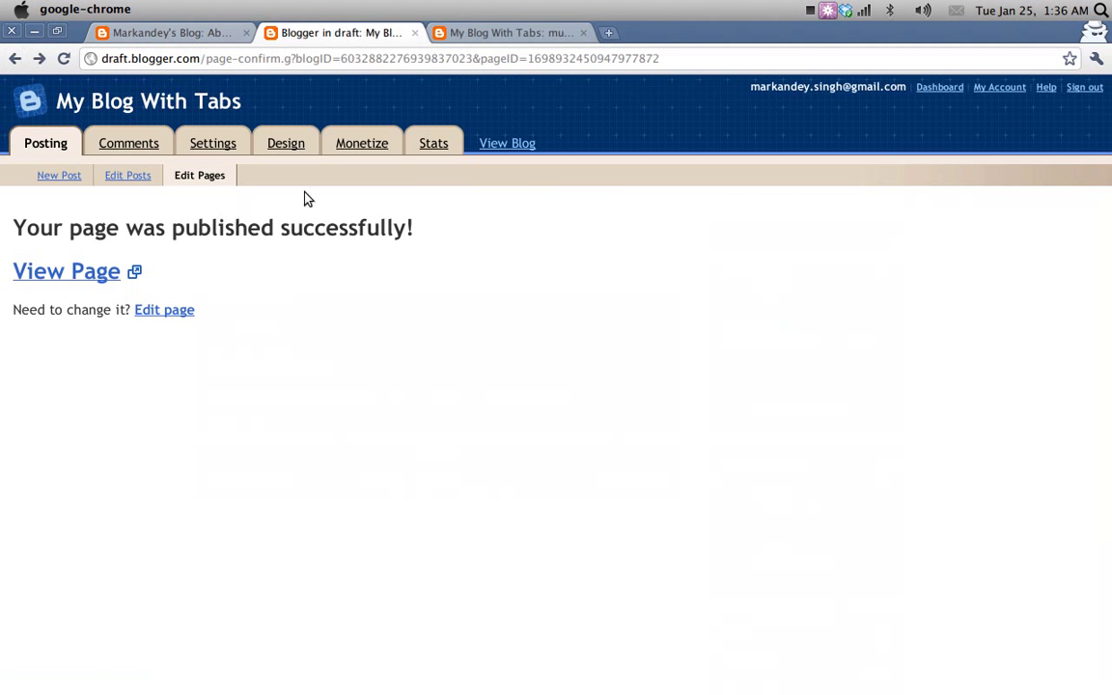
Remove the HTML/JavaScript gadget from the blog's Page Elements layout
click(286, 143)
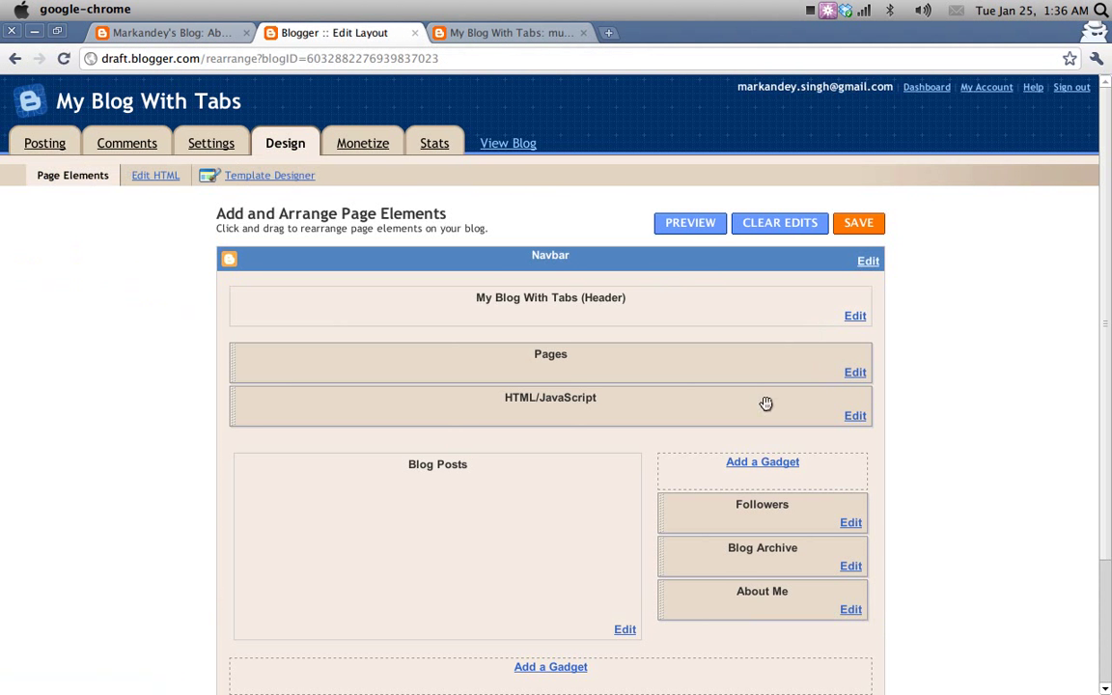
click(854, 416)
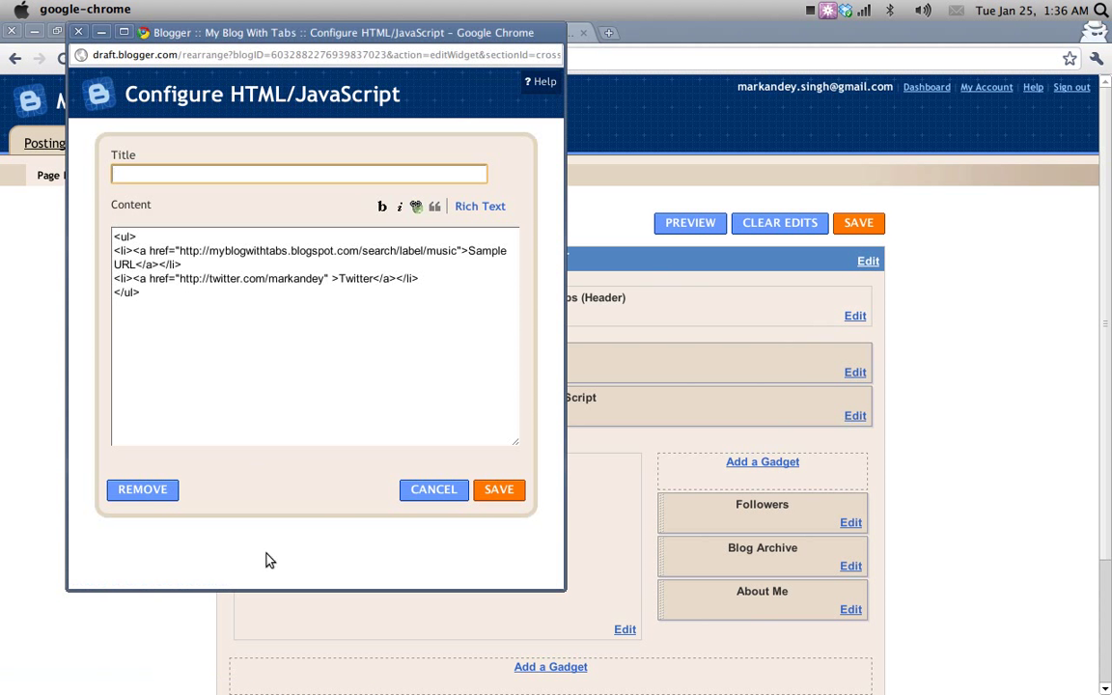
click(143, 490)
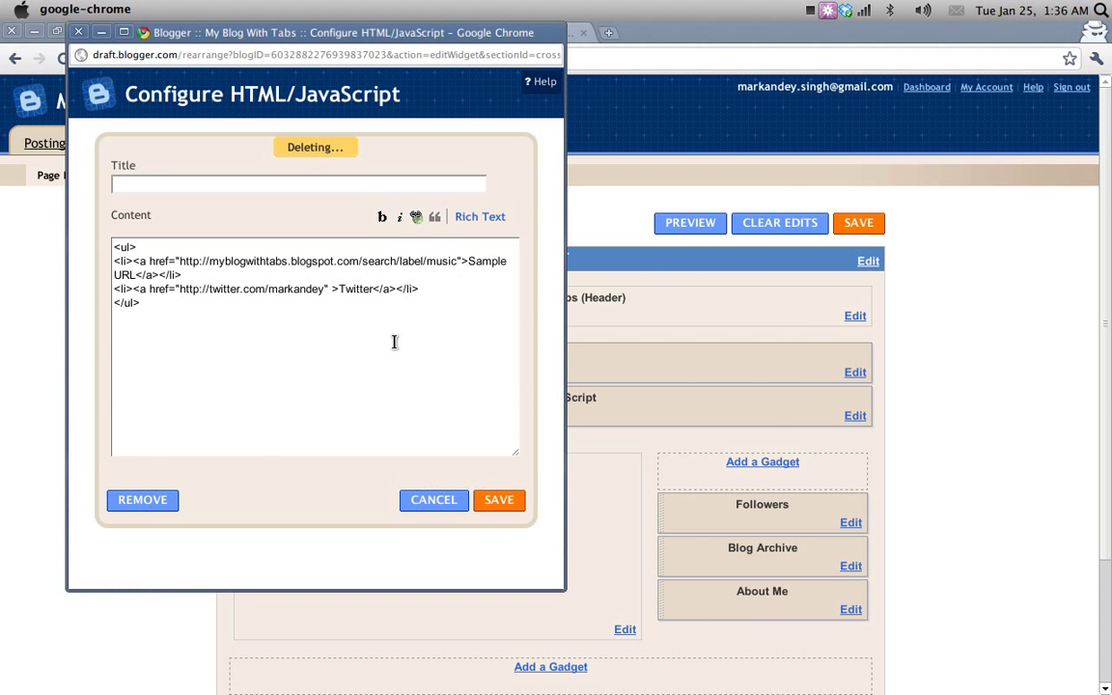
Check the live blog's About me tab and start editing the About me page
click(143, 500)
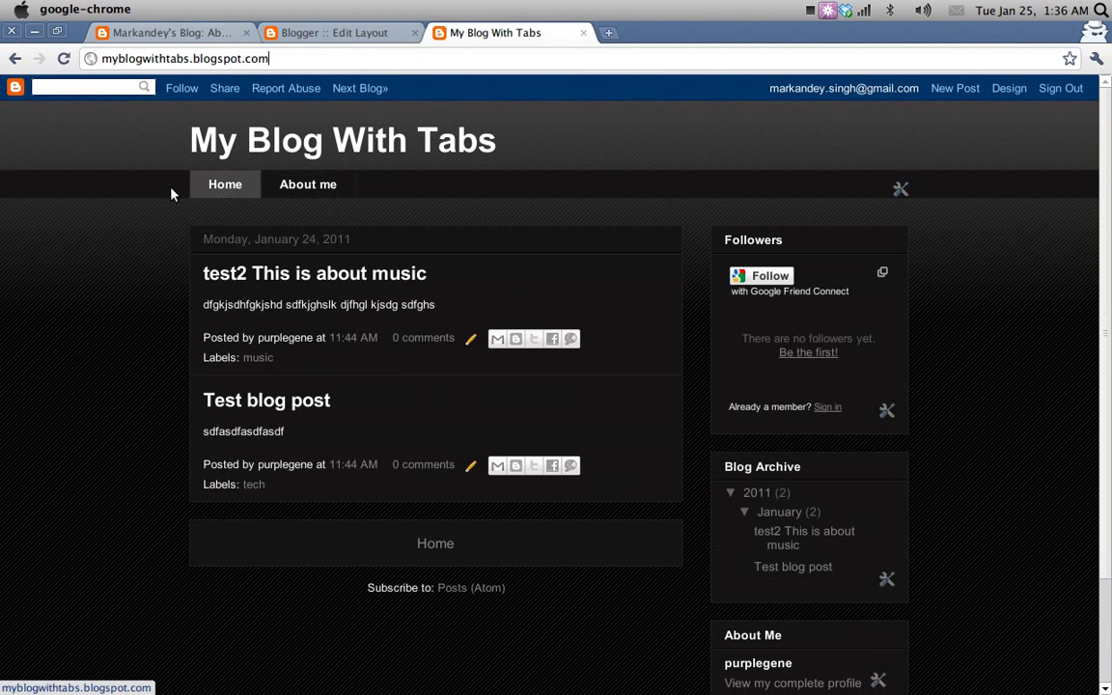
click(309, 185)
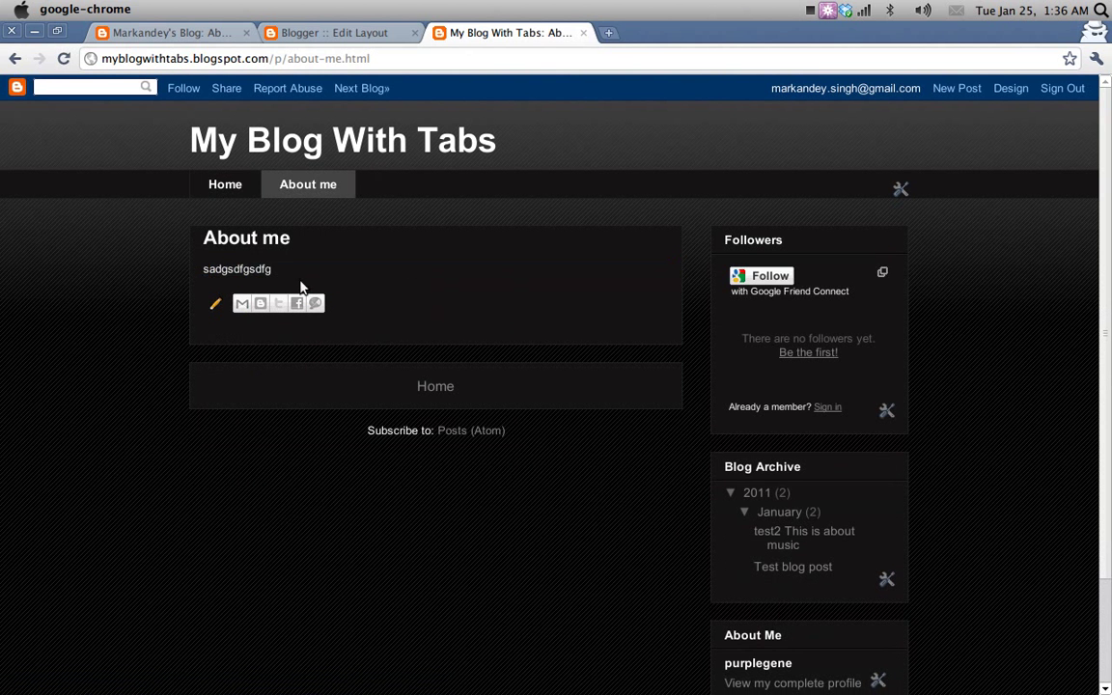
click(214, 303)
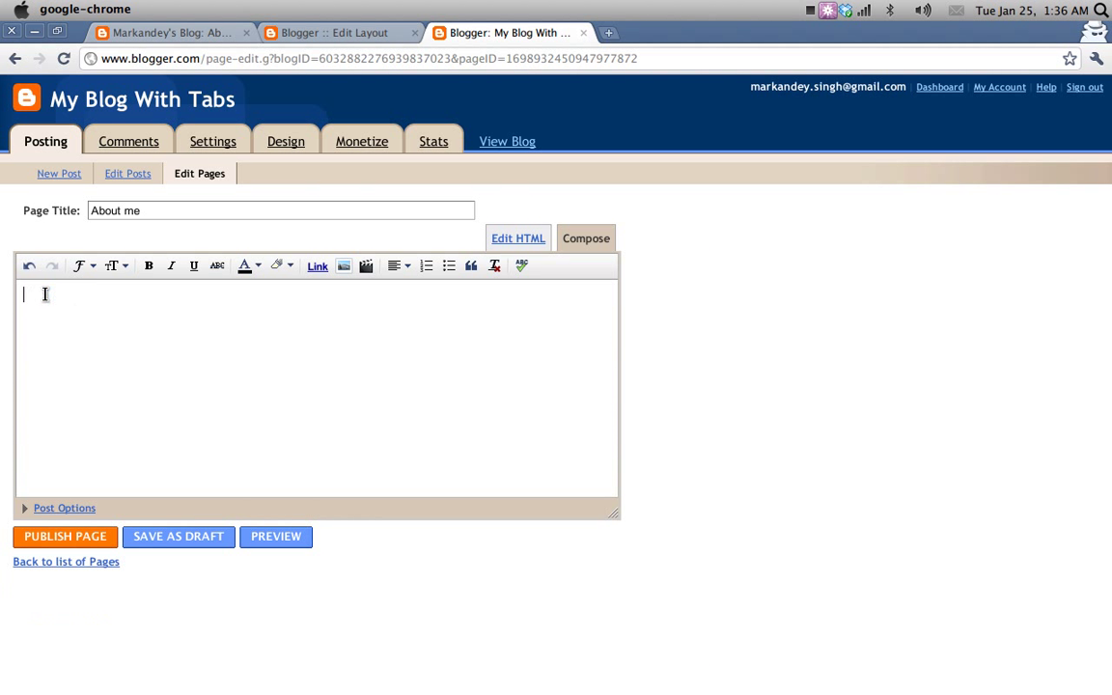
Rewrite the About me page's text with new placeholder content and publish the page
text(I am cra)
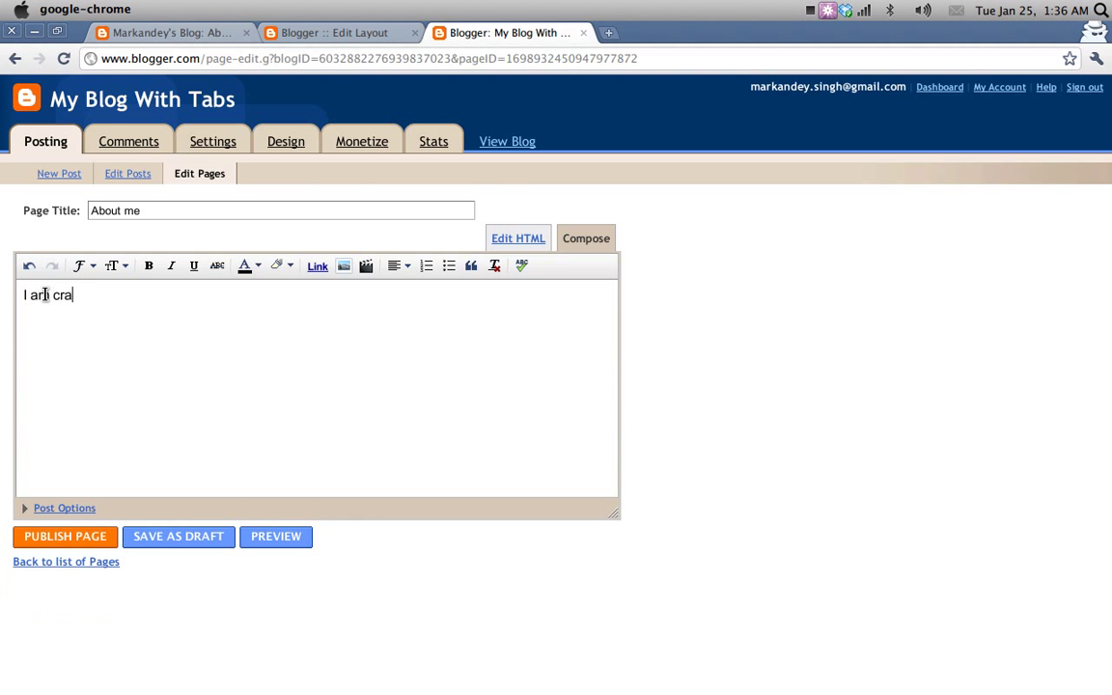
key(Backspace)
text(adg)
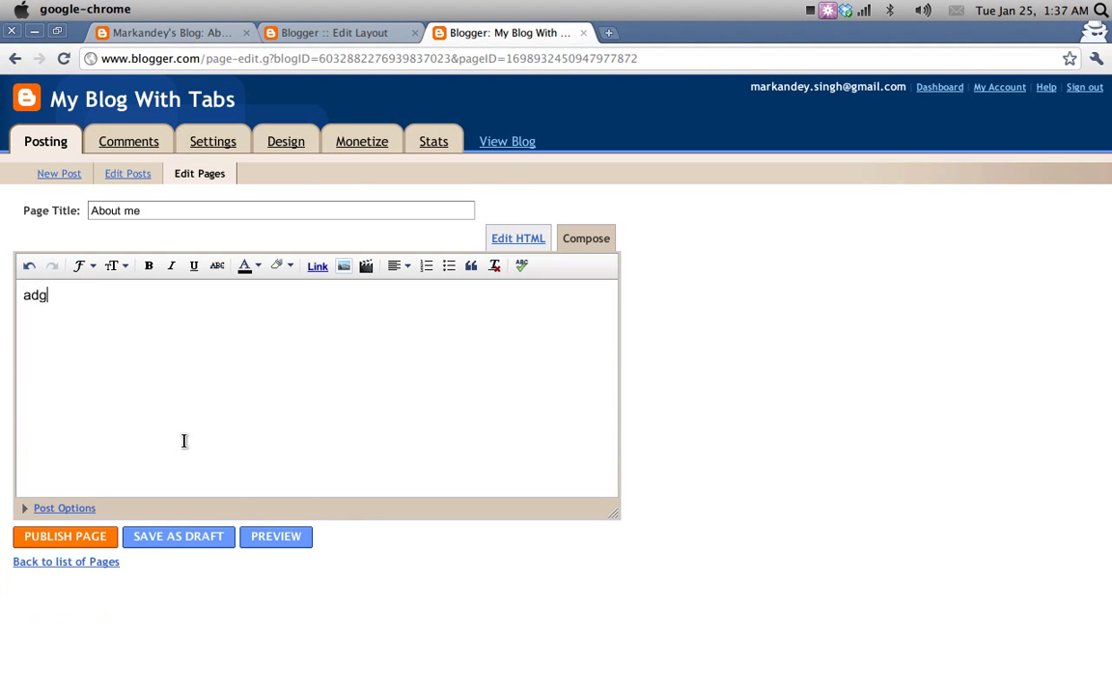
click(66, 537)
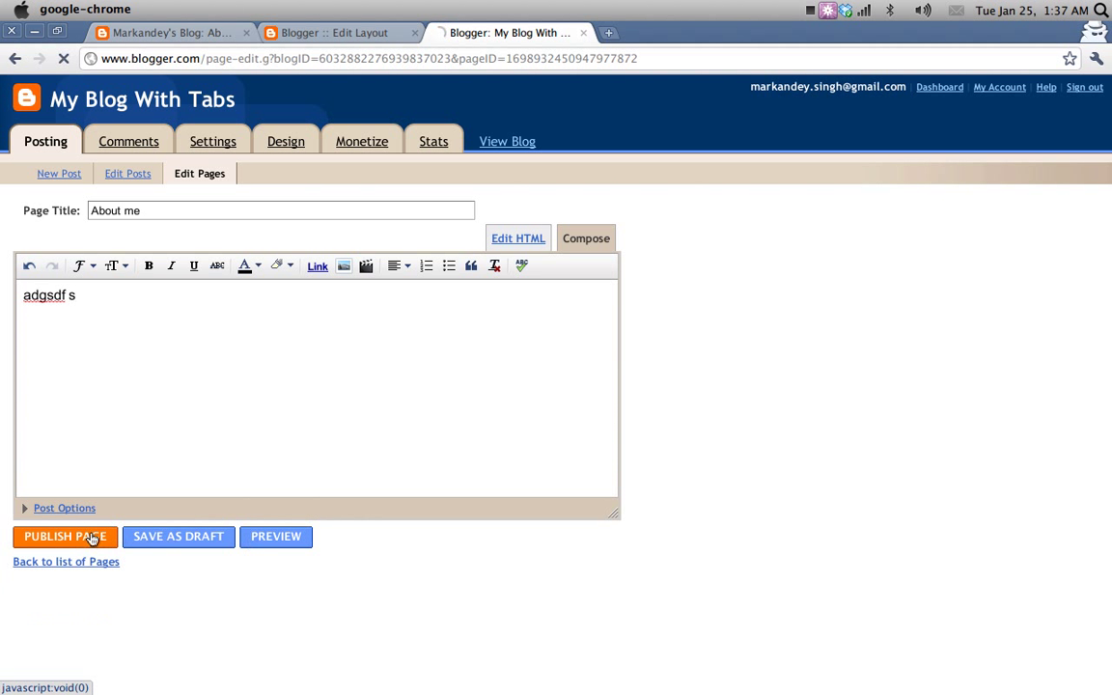
click(66, 537)
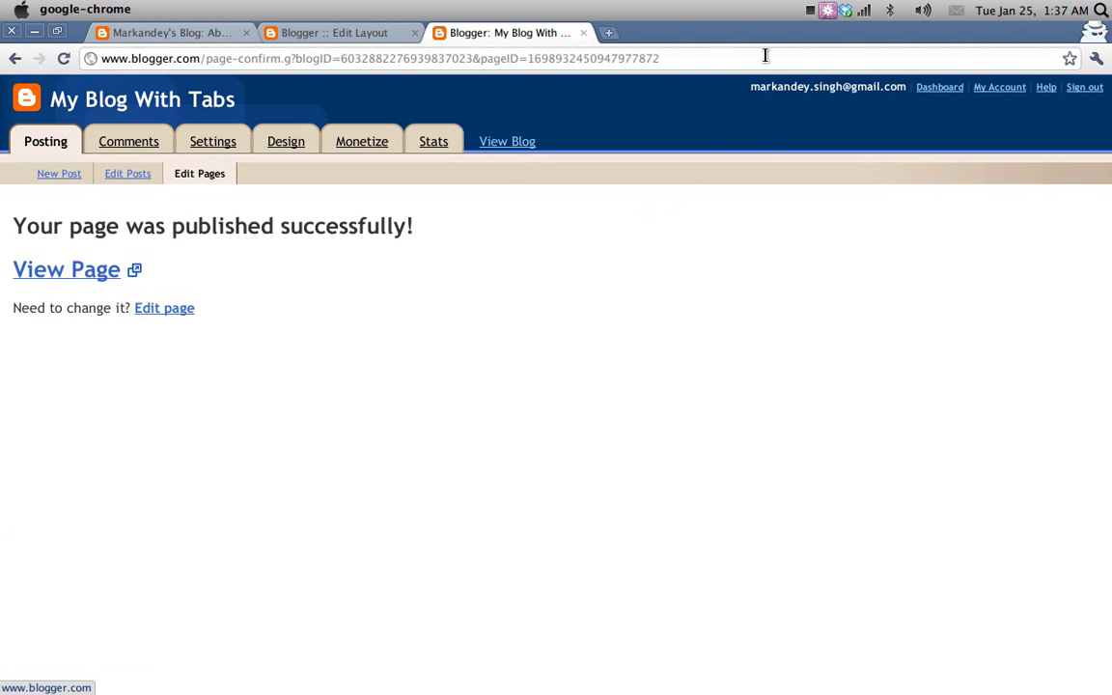